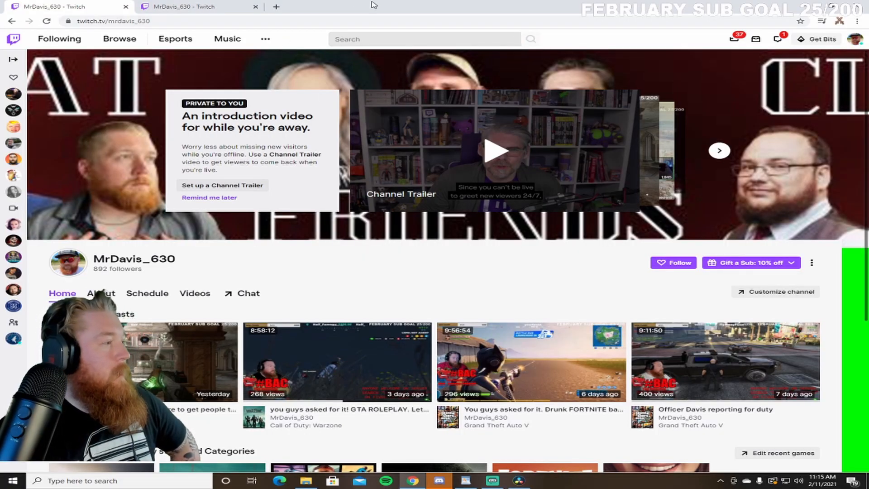
mouse_move(418, 147)
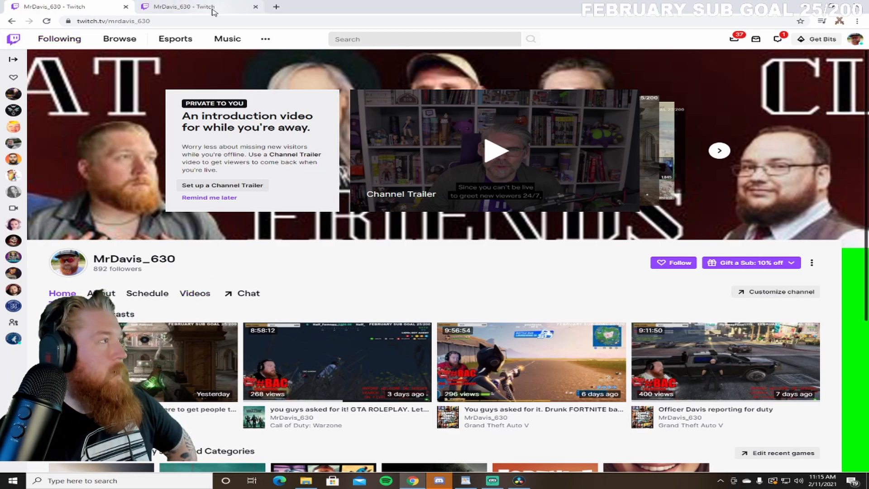
- Open the channel's Videos page and its Filter by dropdown to pick Clips (last 7 days)
click(194, 293)
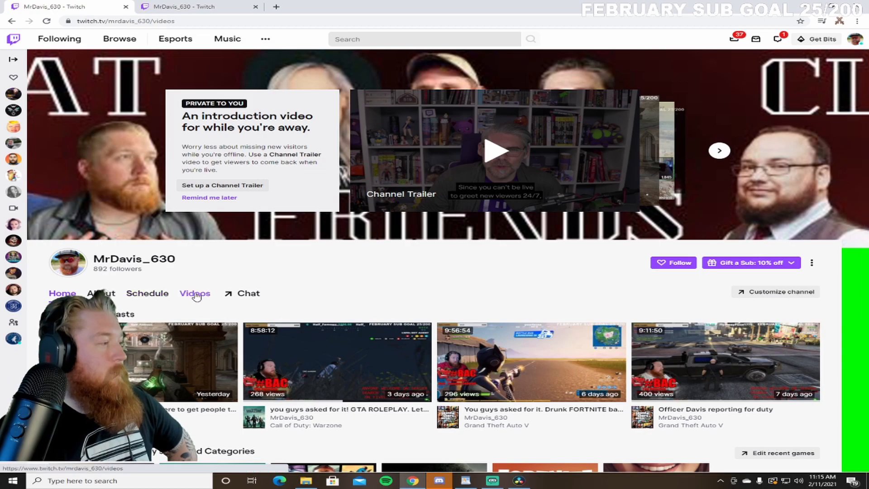
click(194, 294)
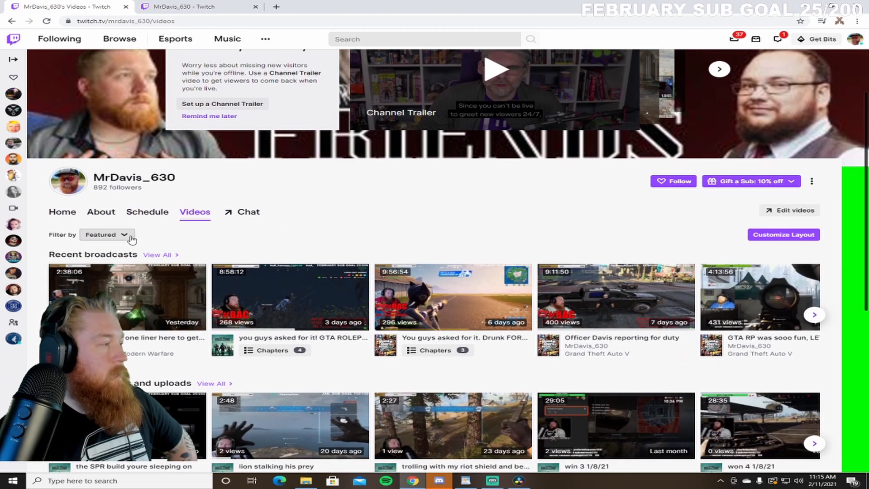
click(106, 234)
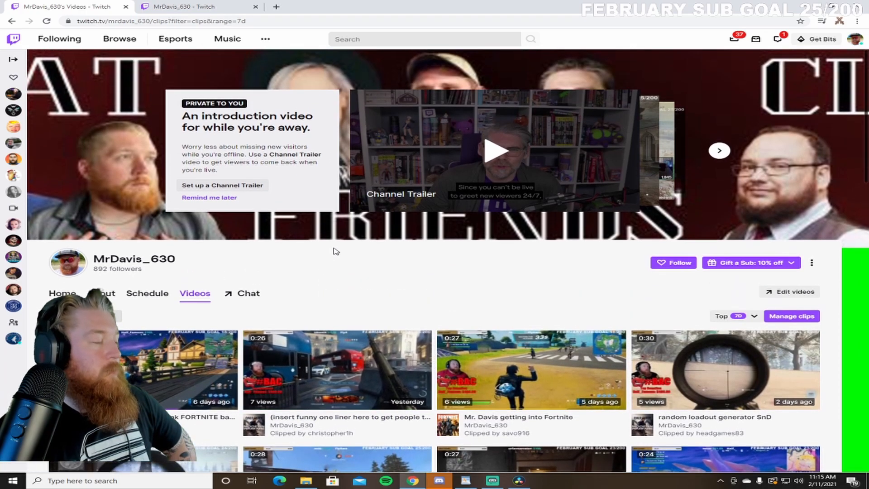
mouse_move(561, 164)
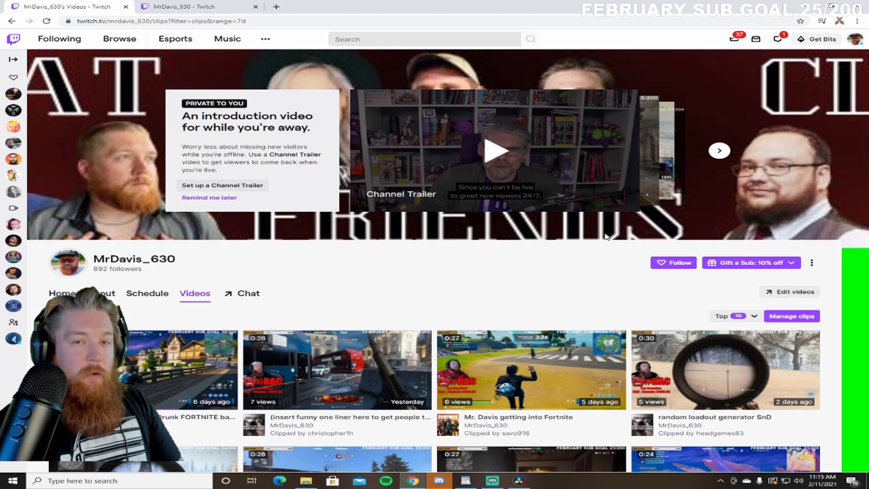
mouse_move(597, 246)
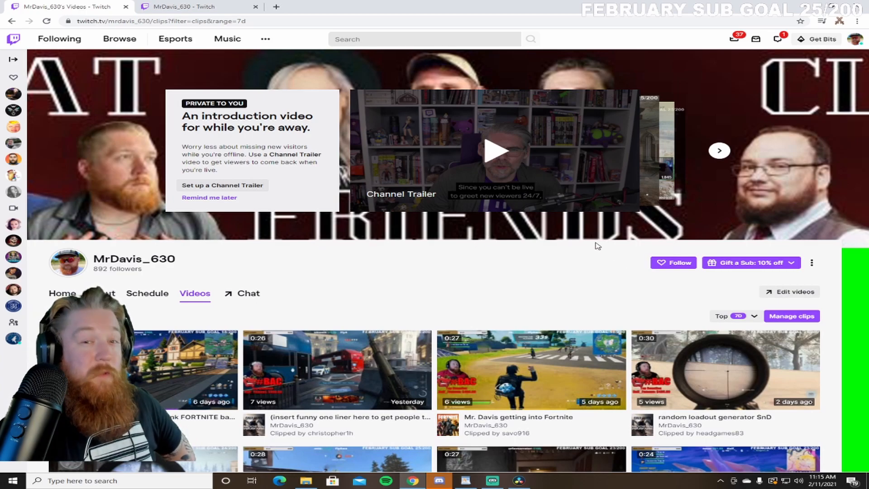
mouse_move(531, 229)
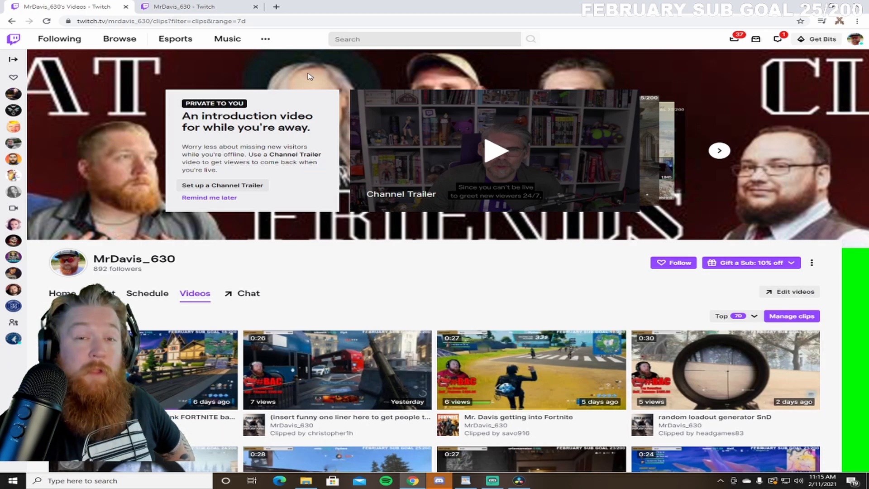
- Open the Drunk FORTNITE clip page and bring up its Share options
click(336, 370)
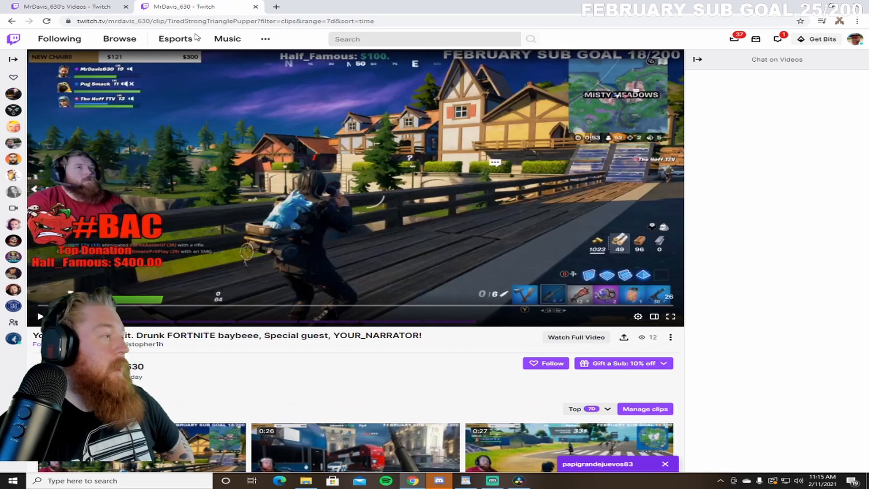
mouse_move(371, 145)
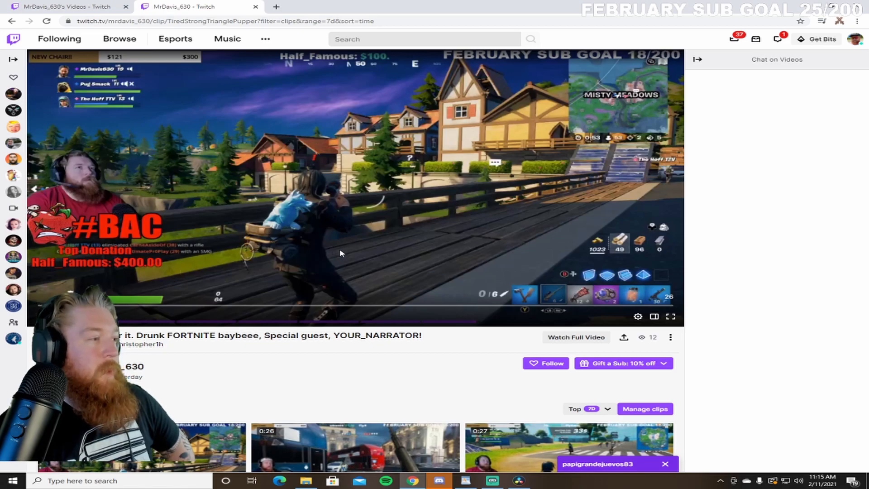
mouse_move(504, 222)
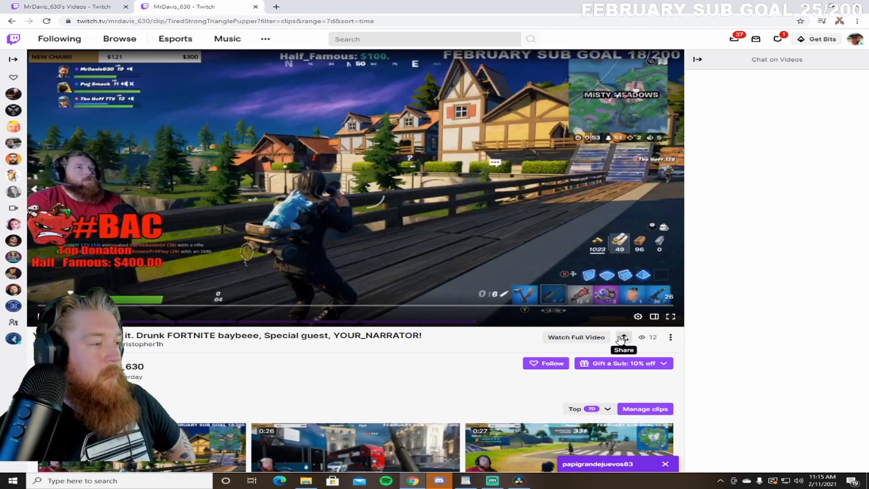
click(622, 336)
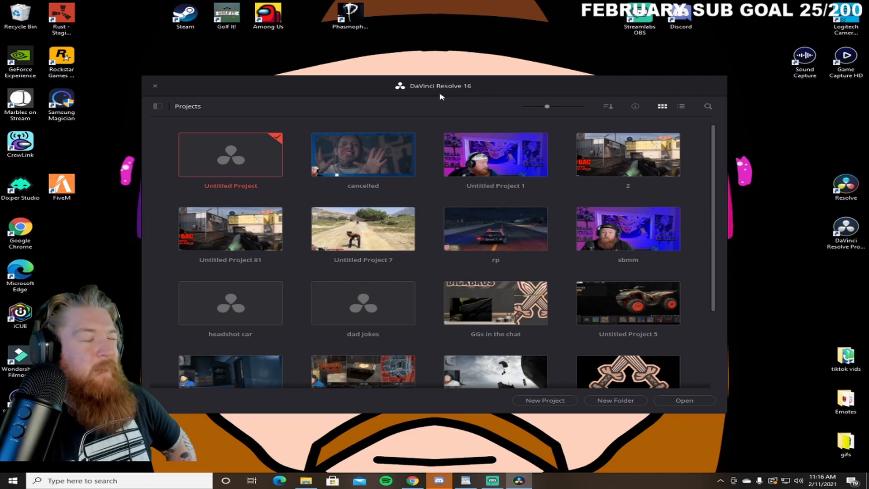
mouse_move(444, 99)
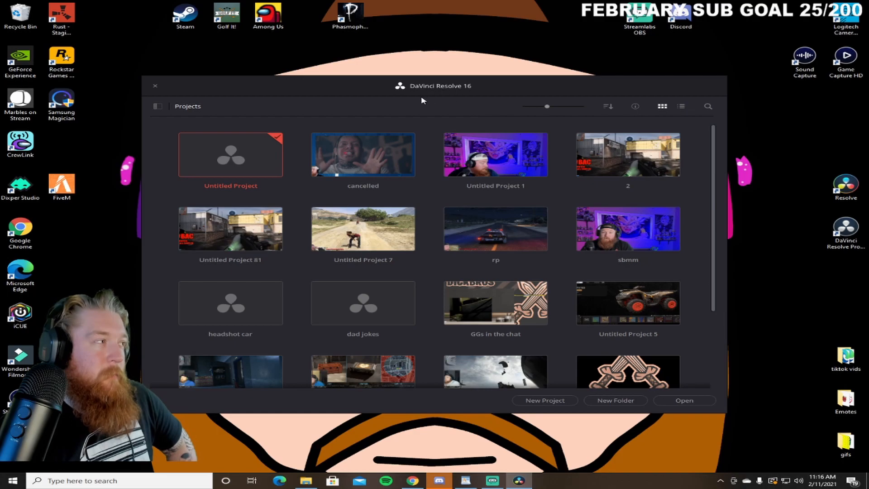
mouse_move(411, 126)
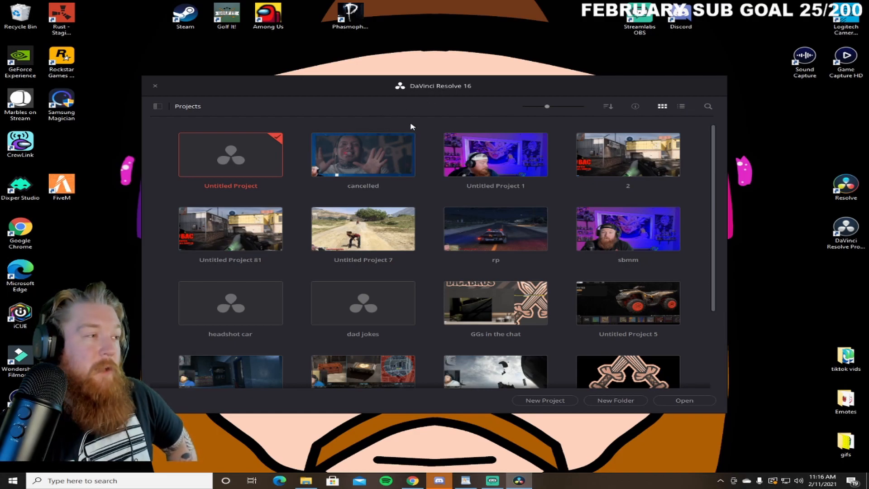
mouse_move(471, 99)
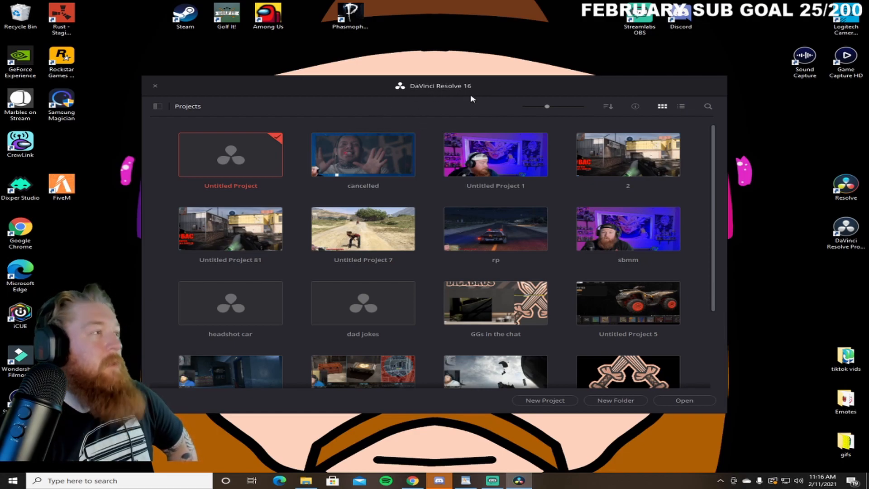
mouse_move(397, 118)
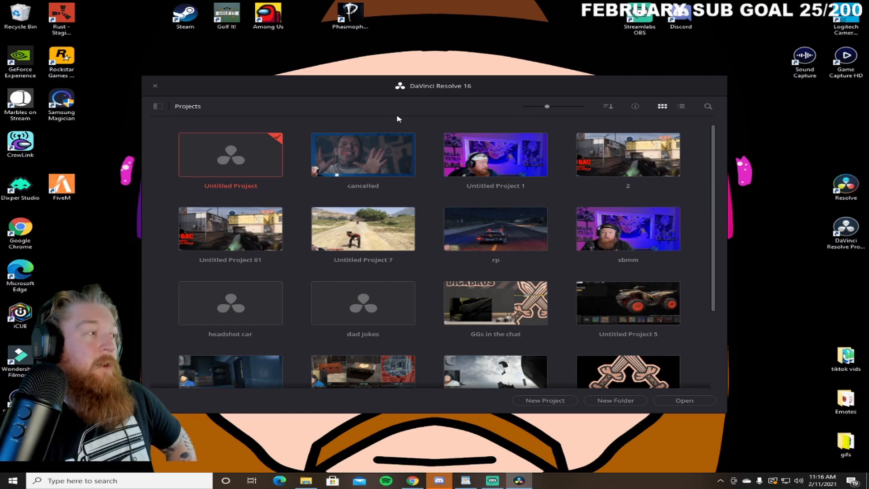
mouse_move(433, 116)
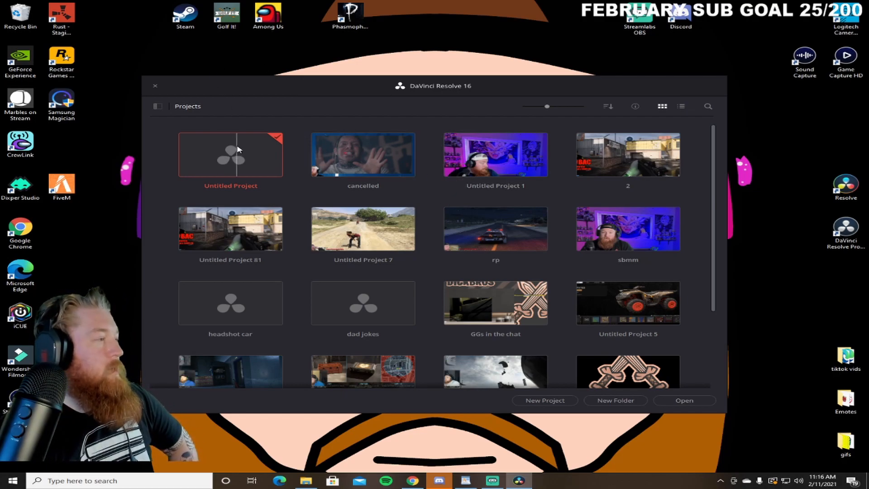
- Open Untitled Project from the Project Manager and switch to the Edit page
double_click(230, 155)
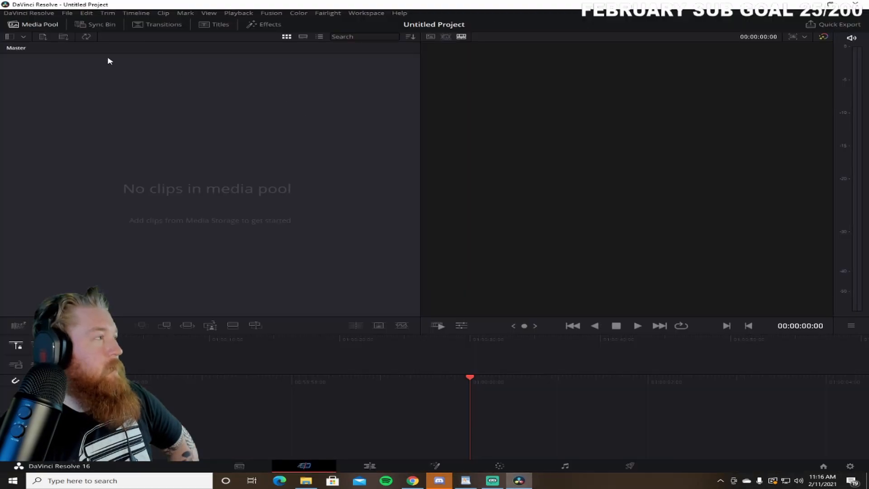
mouse_move(82, 131)
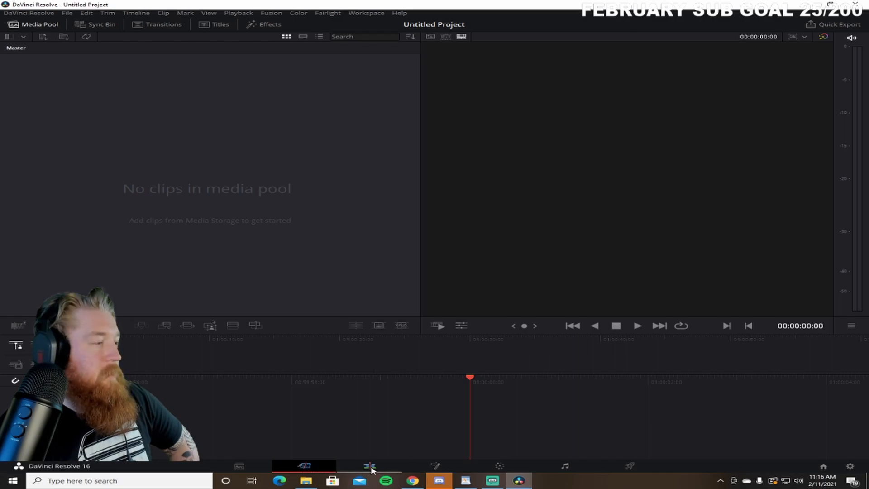
click(370, 466)
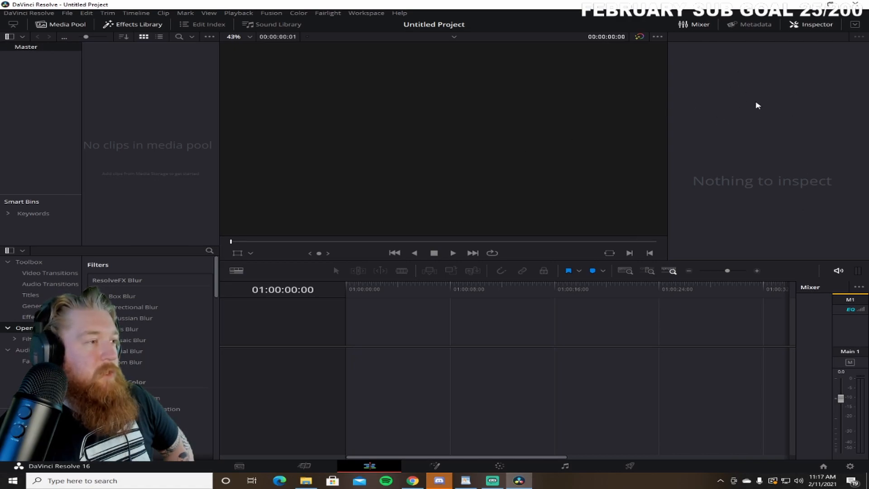
mouse_move(762, 92)
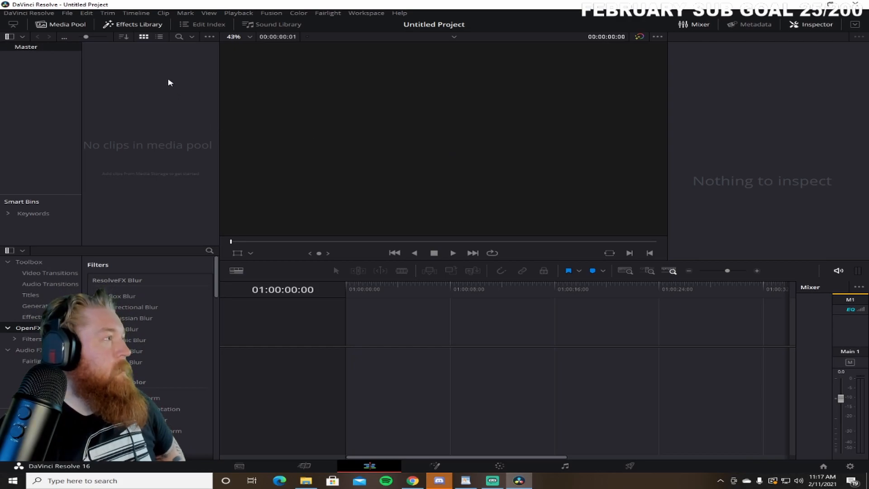
- Create Timeline 1 at 1080 x 1920 resolution and 60 fps
right_click(169, 82)
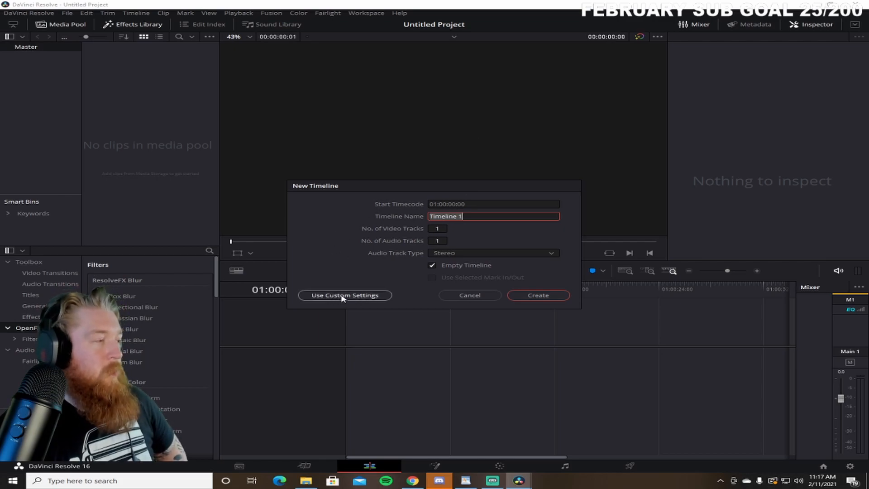
click(344, 295)
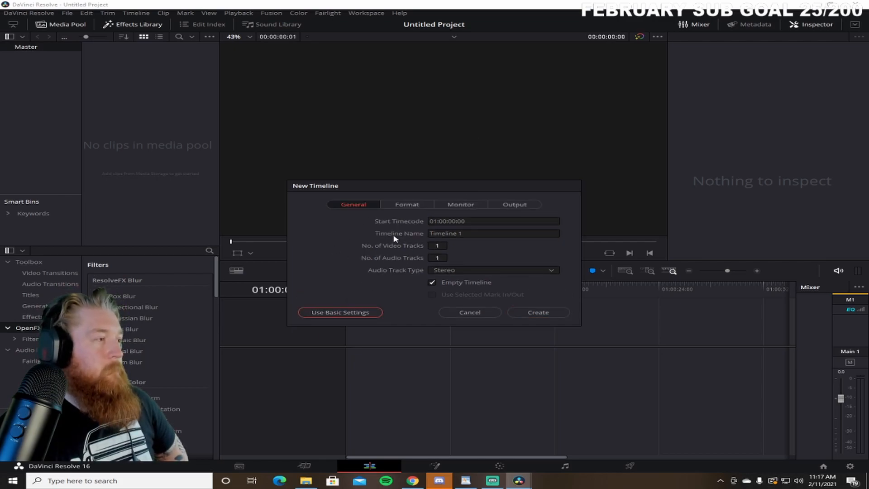
click(407, 204)
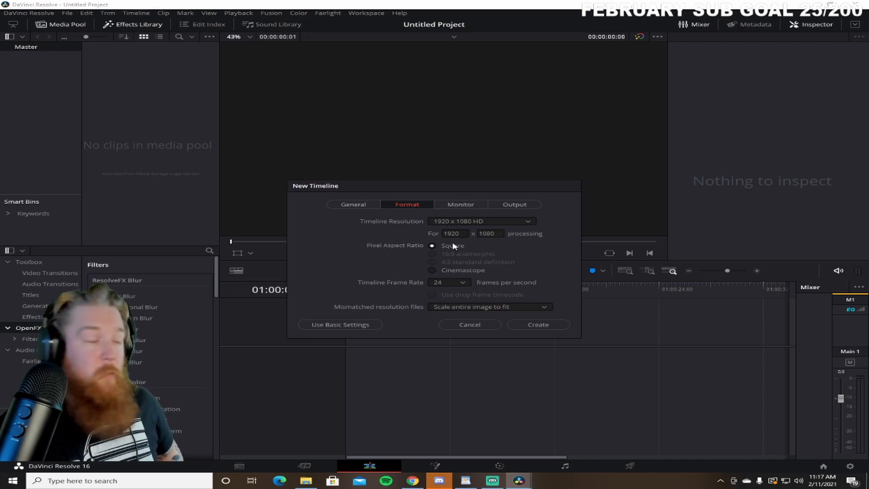
click(454, 232)
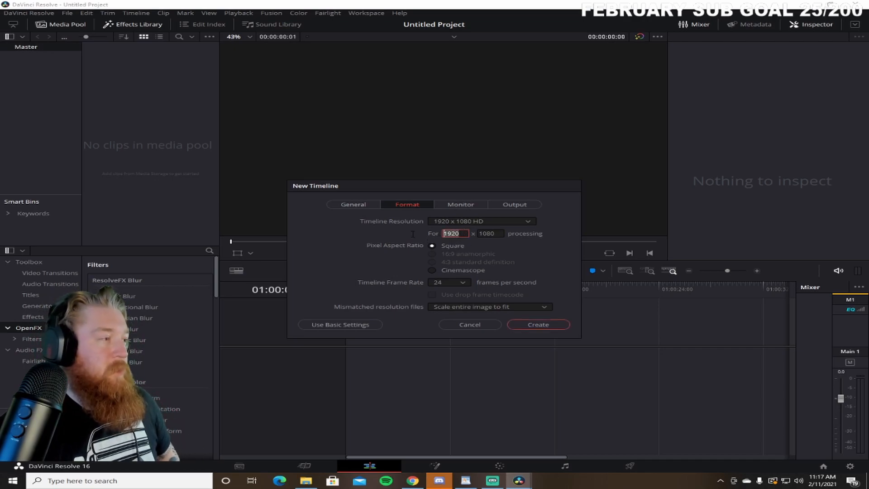
text(1080)
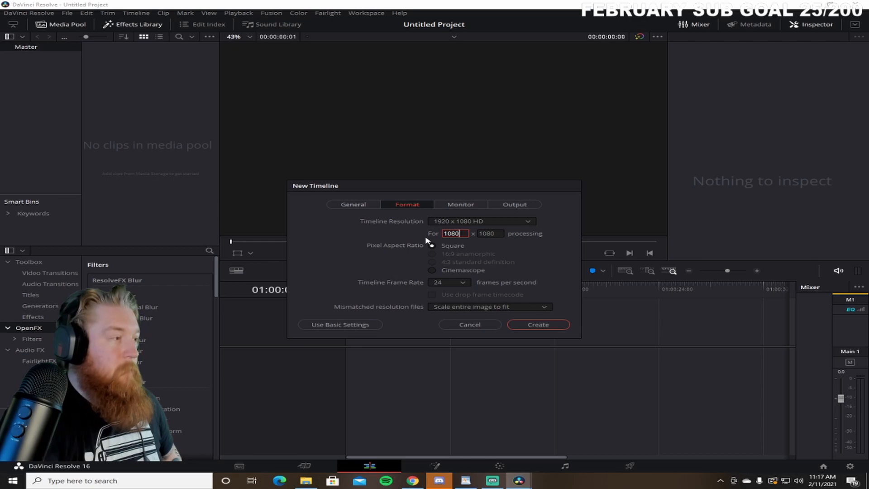
click(489, 234)
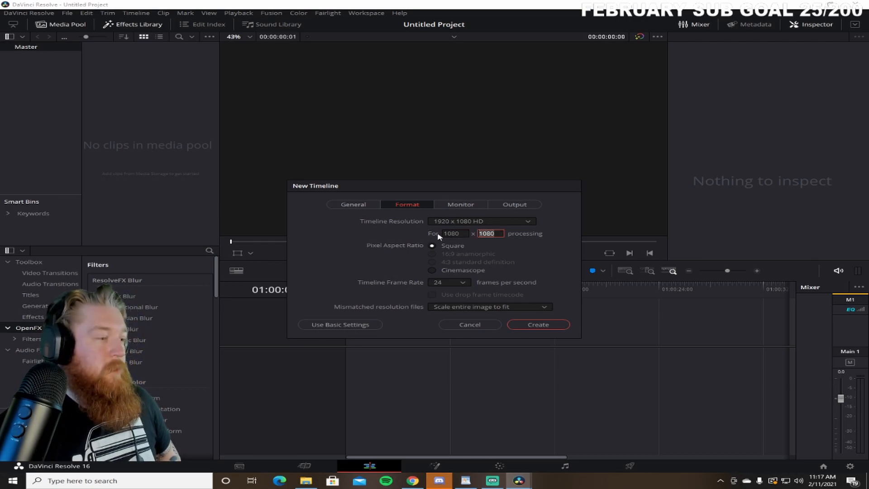
text(1920)
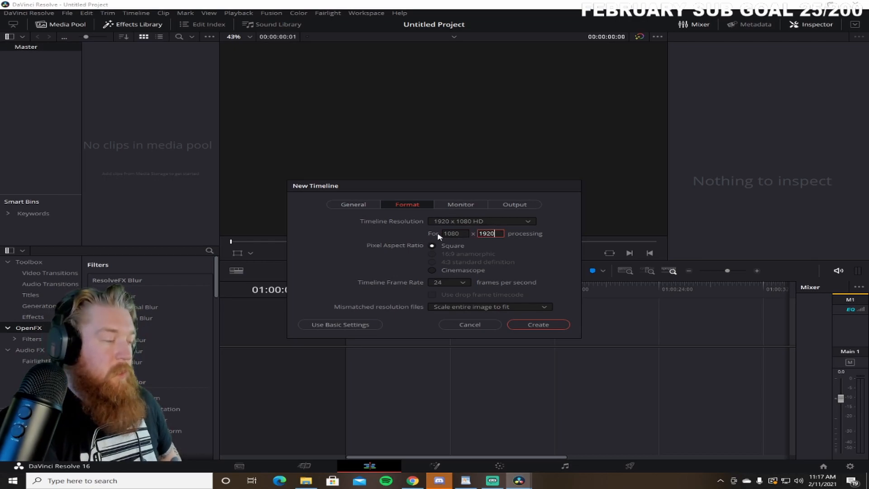
click(449, 282)
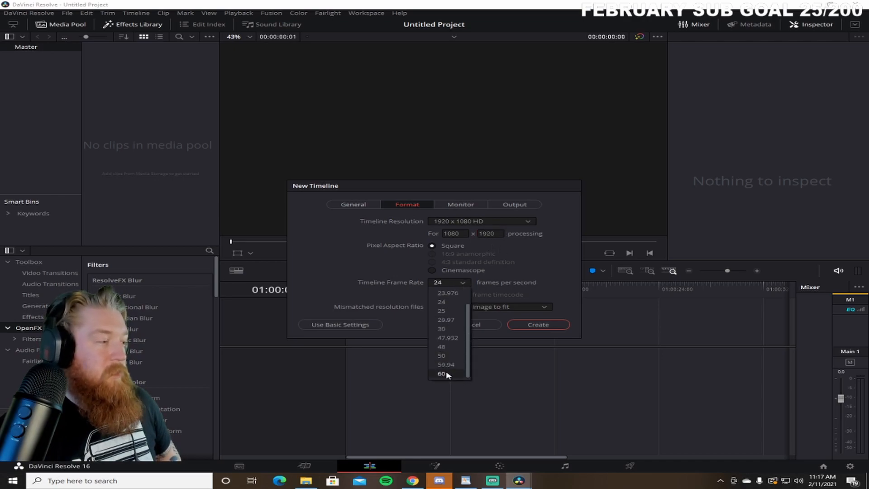
click(442, 374)
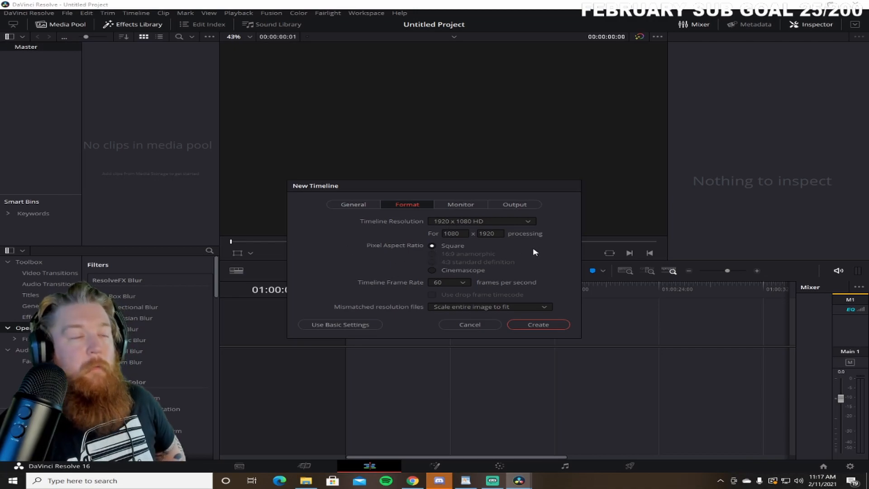
click(537, 324)
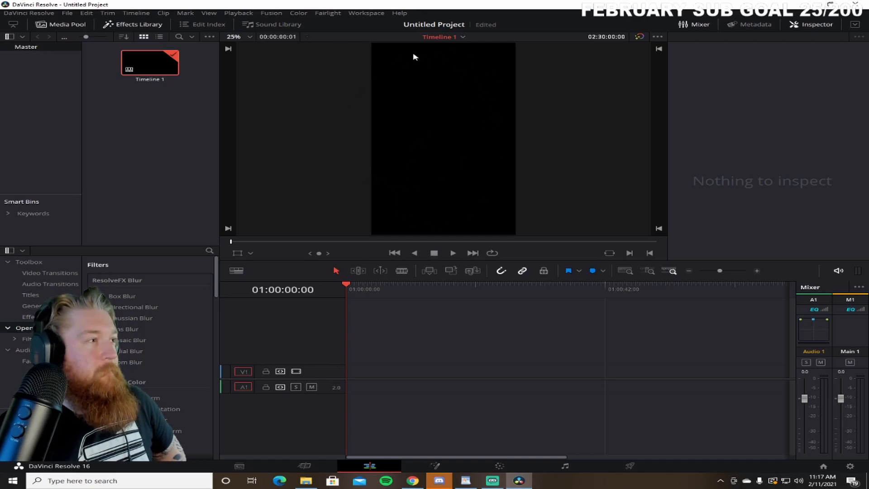
mouse_move(174, 111)
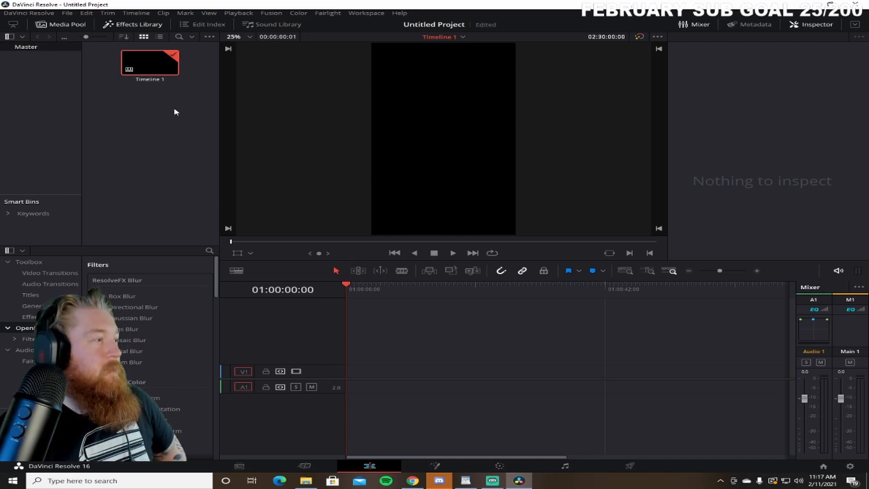
mouse_move(454, 91)
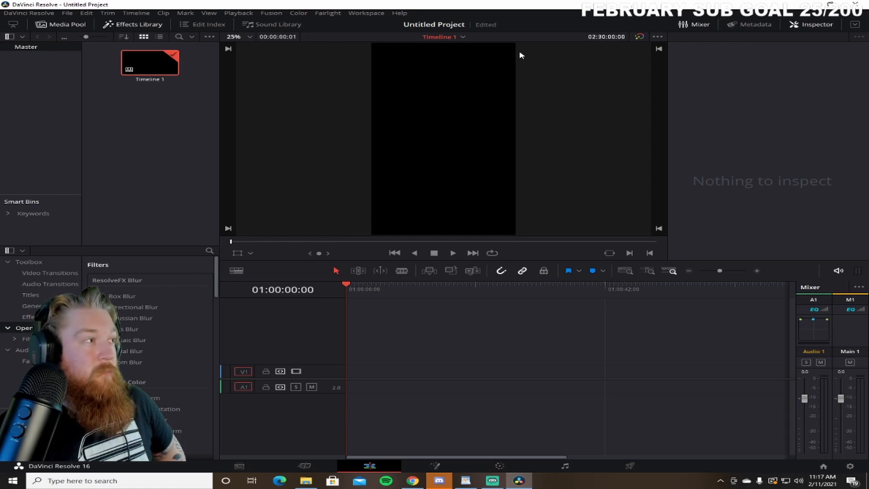
mouse_move(388, 101)
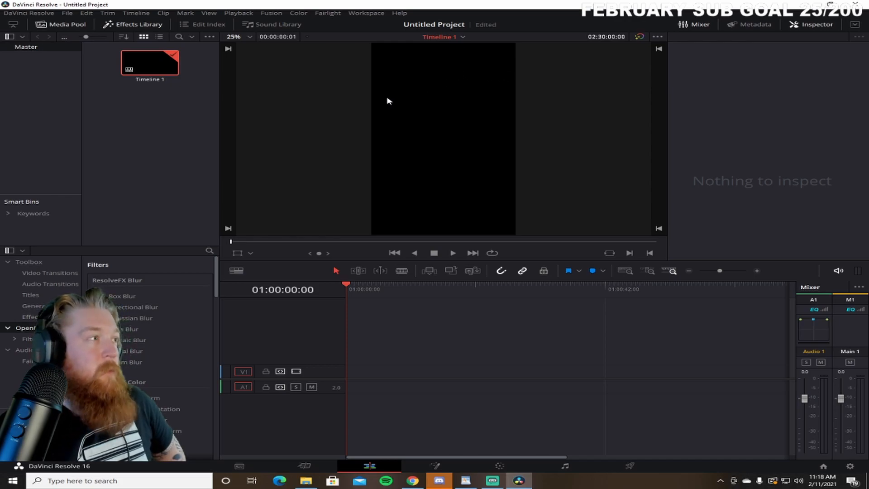
mouse_move(458, 111)
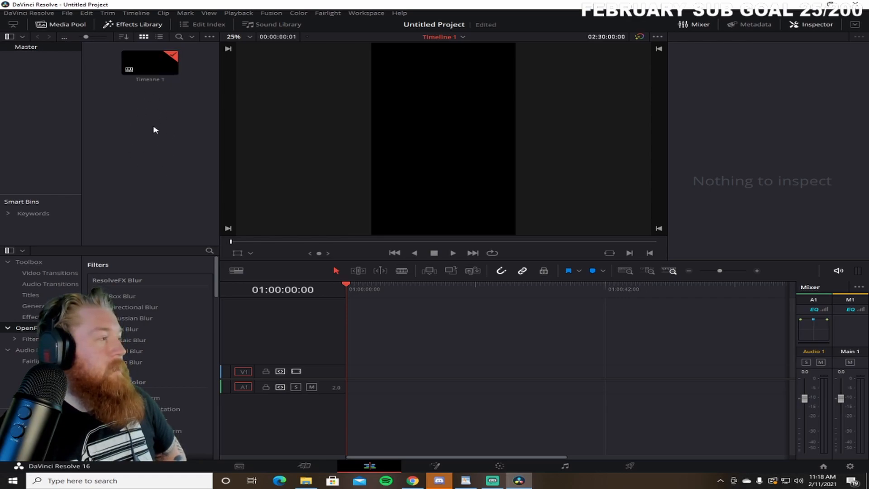
mouse_move(137, 103)
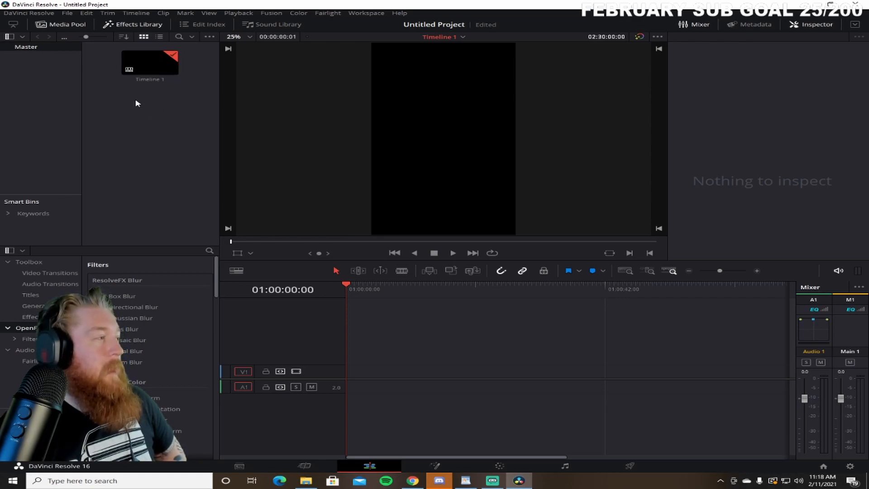
mouse_move(146, 124)
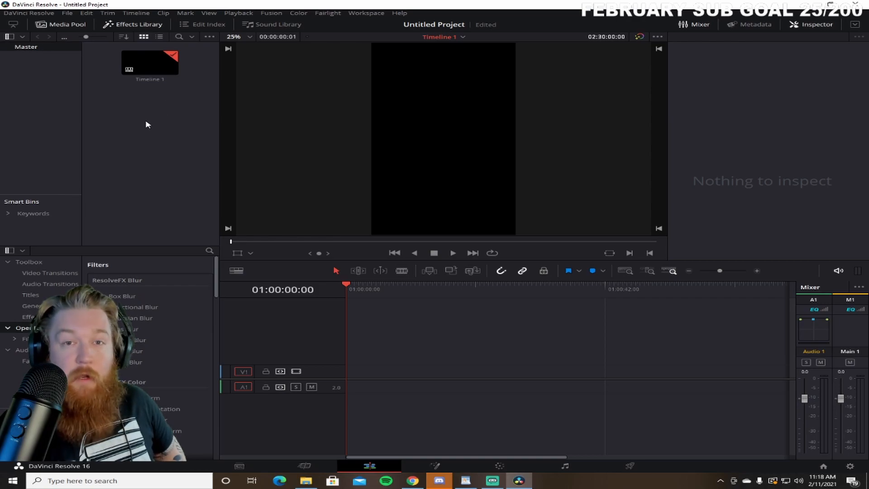
mouse_move(110, 153)
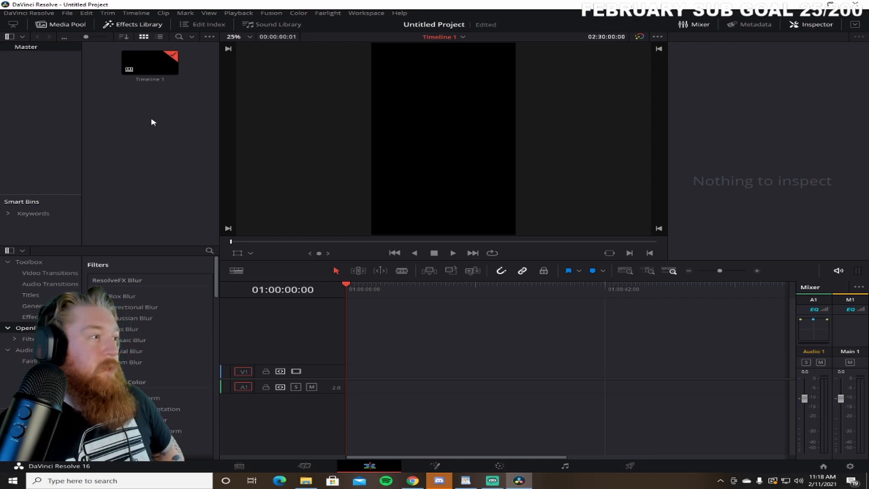
mouse_move(133, 156)
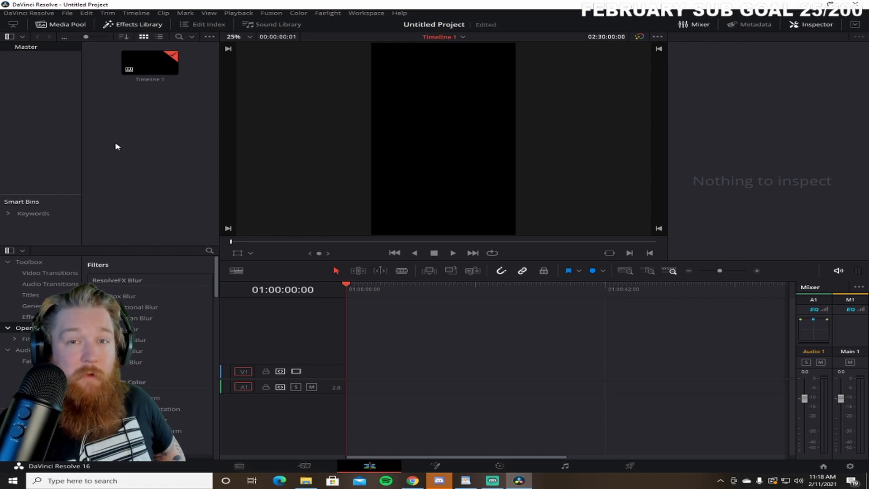
mouse_move(86, 162)
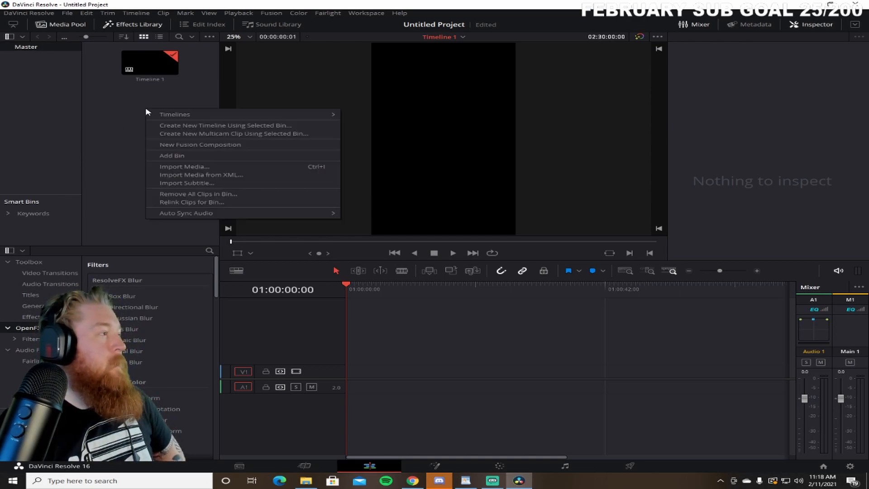
mouse_move(194, 169)
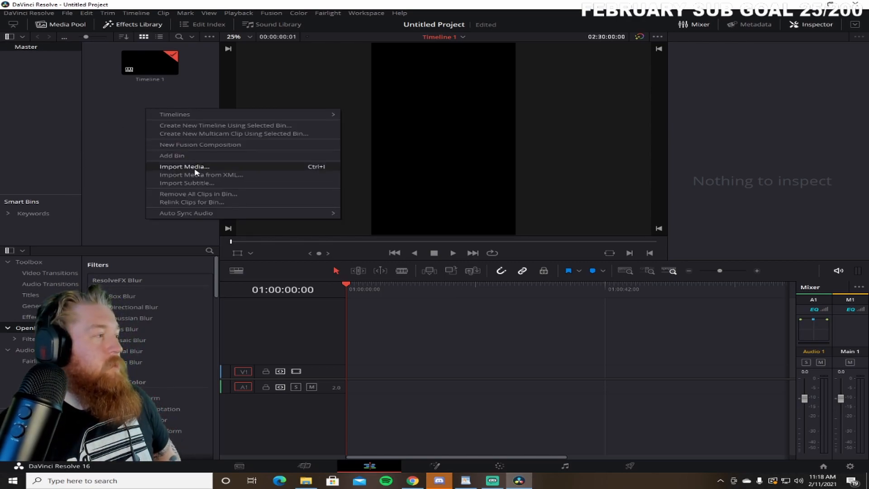
- Import the 'fortnite double' video from Downloads into the Media Pool
click(184, 166)
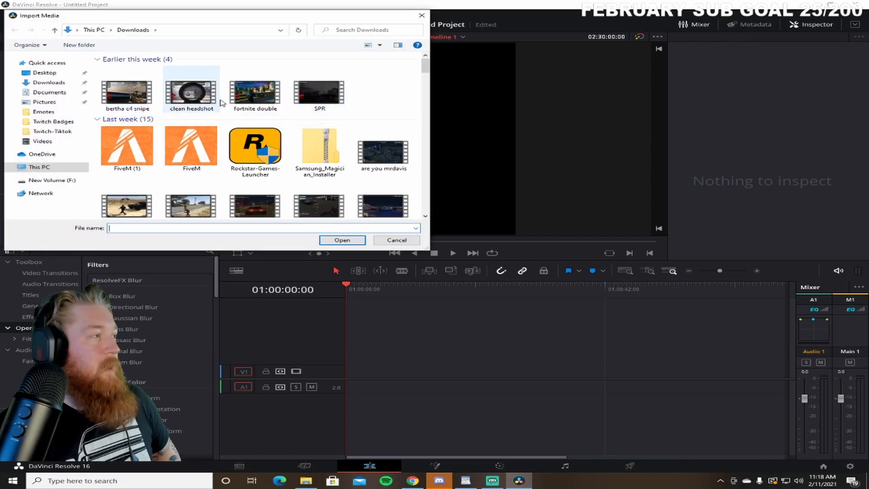
click(254, 92)
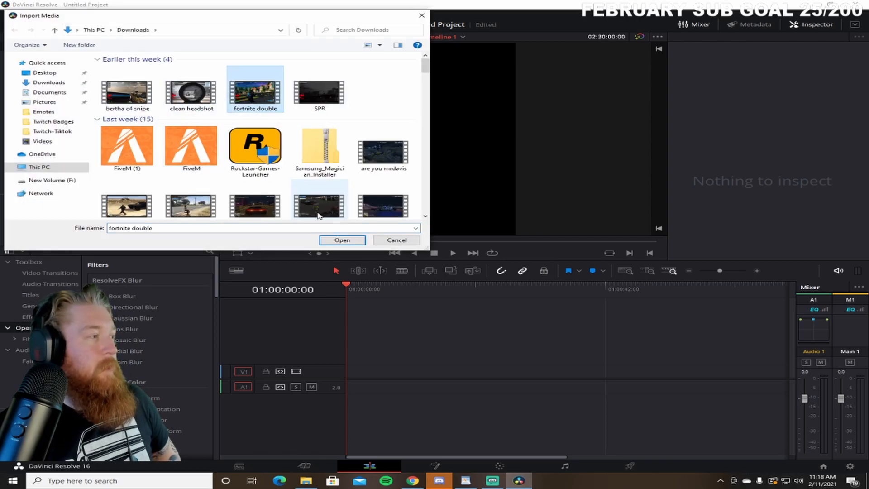
click(342, 240)
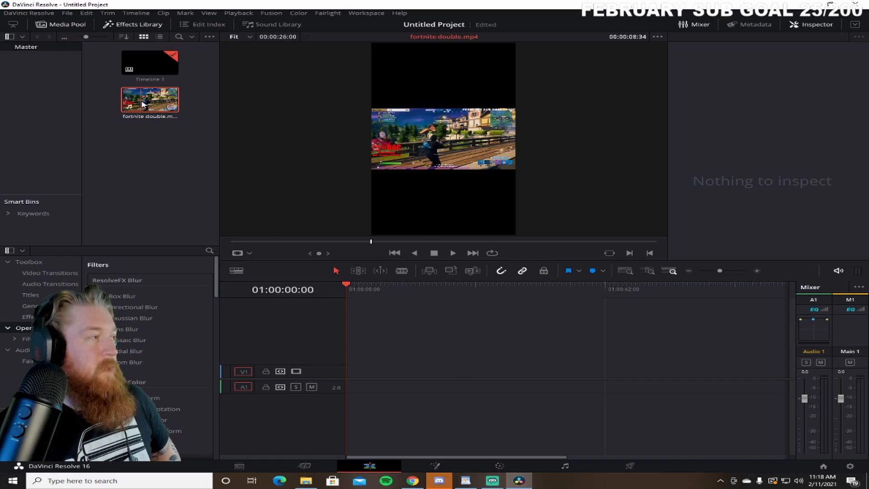
- Drag 'fortnite double' onto V1 and unlink its video from its audio
drag(149, 100, 349, 386)
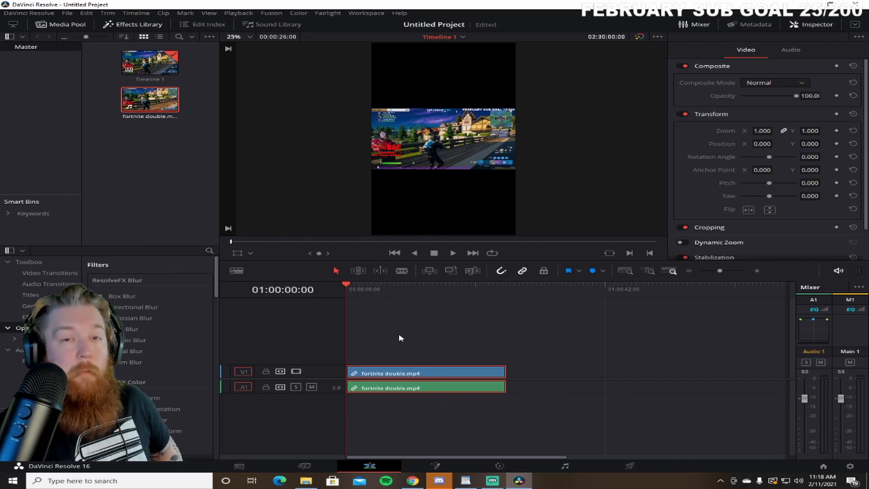
mouse_move(400, 307)
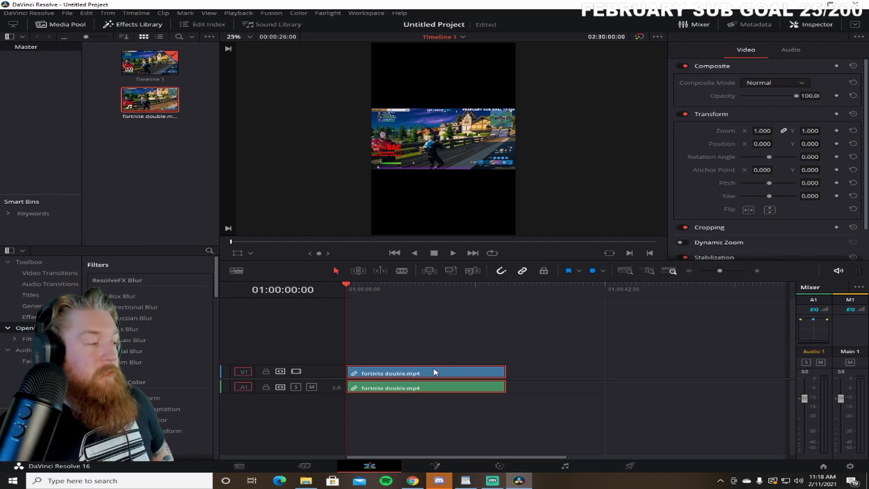
right_click(427, 372)
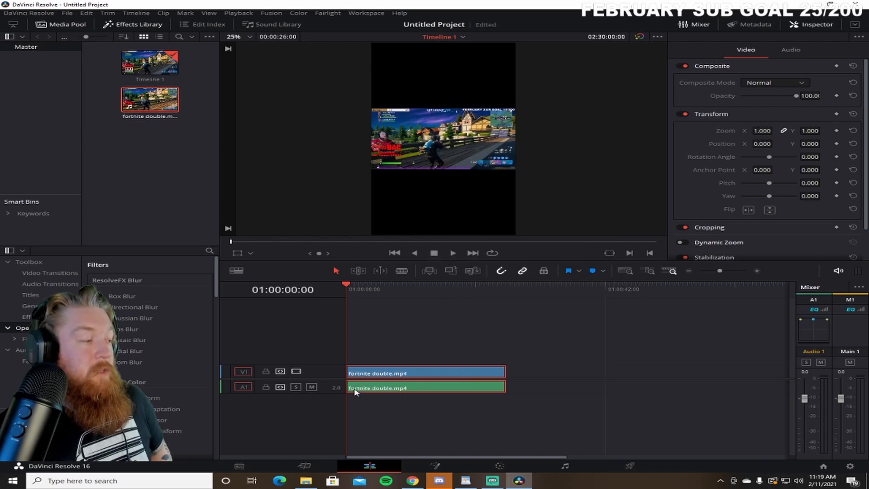
drag(425, 373, 556, 372)
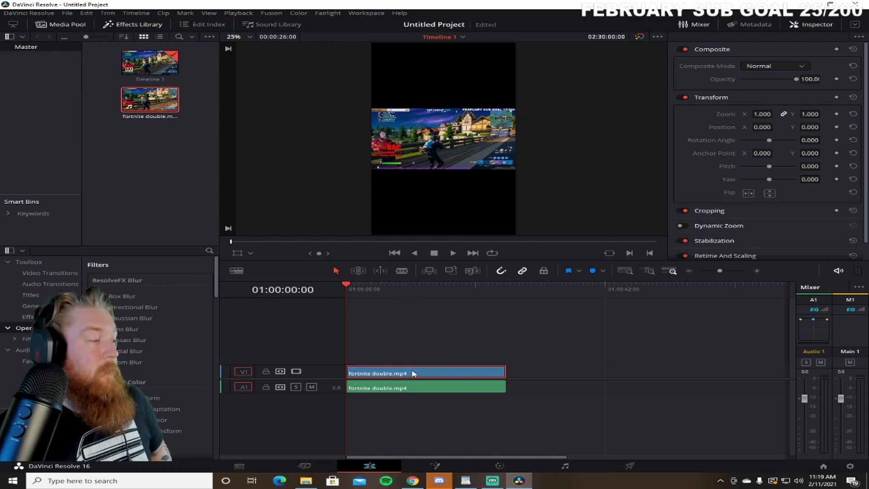
mouse_move(437, 211)
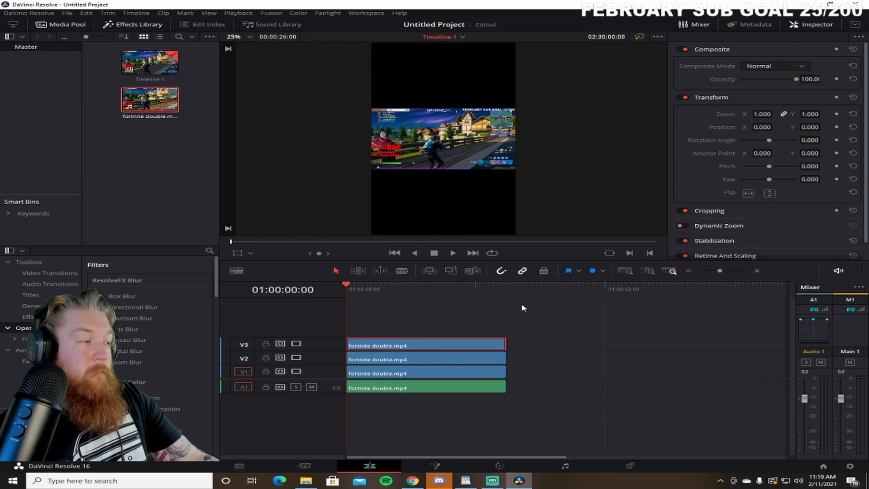
mouse_move(405, 347)
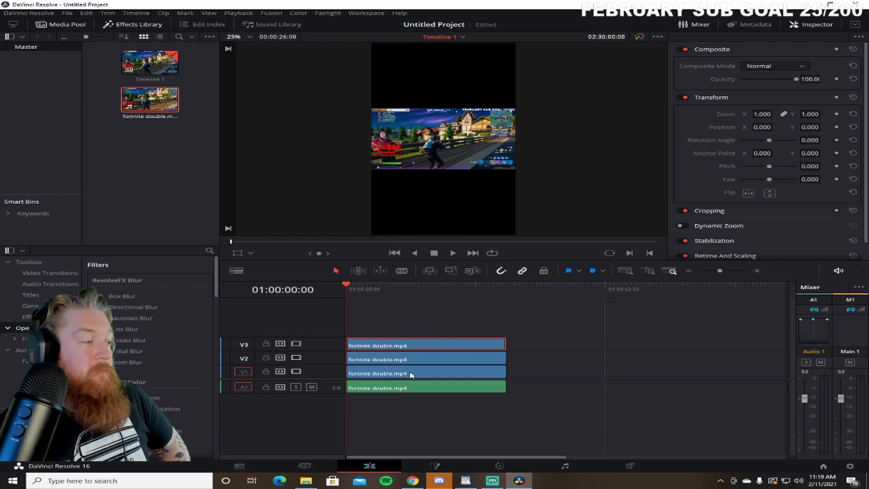
mouse_move(459, 360)
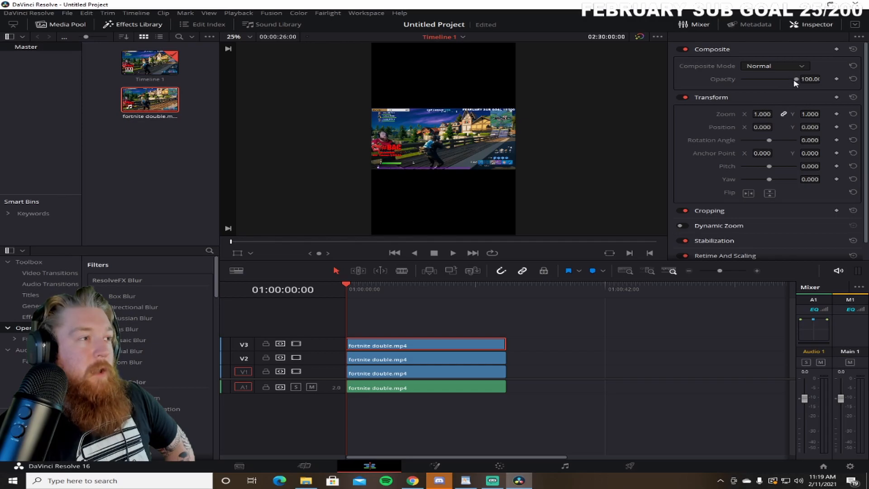
- Drag an upper clip copy's Composite Opacity down to 0 in the Inspector
drag(796, 79, 743, 79)
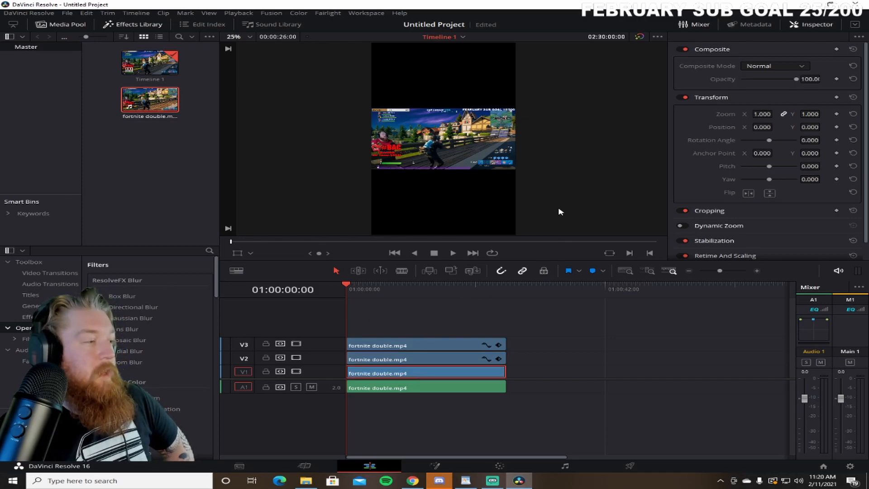
mouse_move(782, 130)
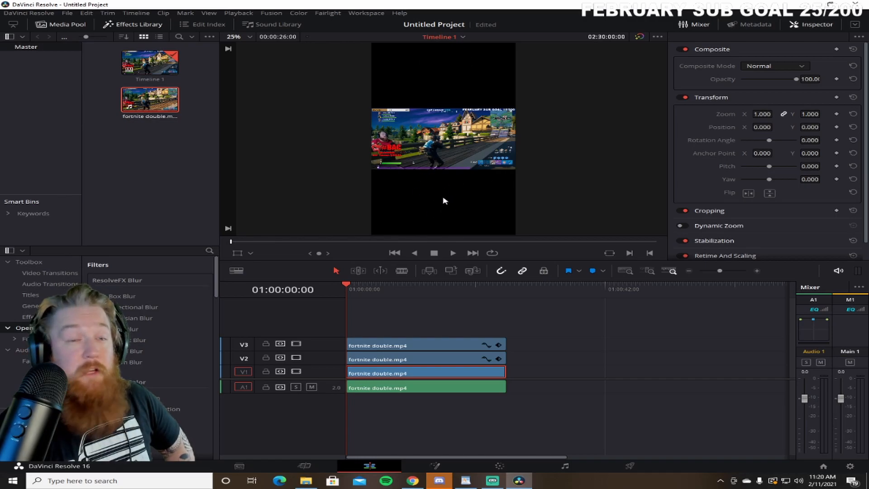
mouse_move(563, 225)
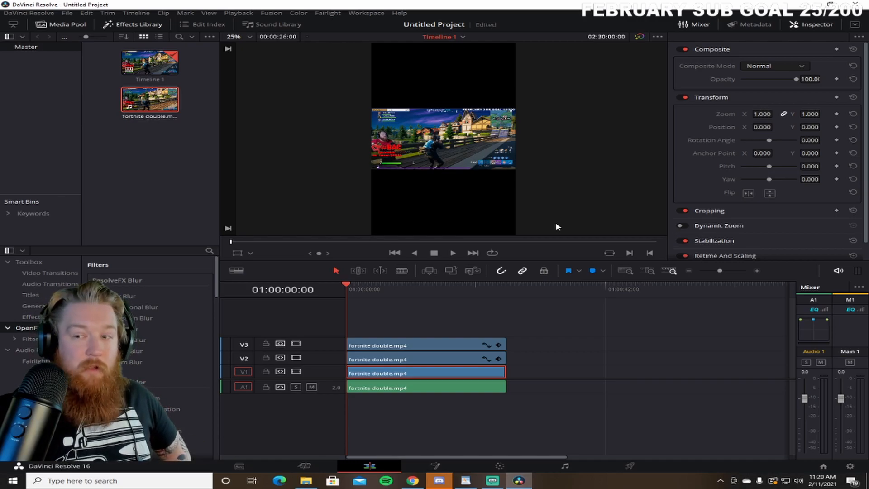
mouse_move(572, 136)
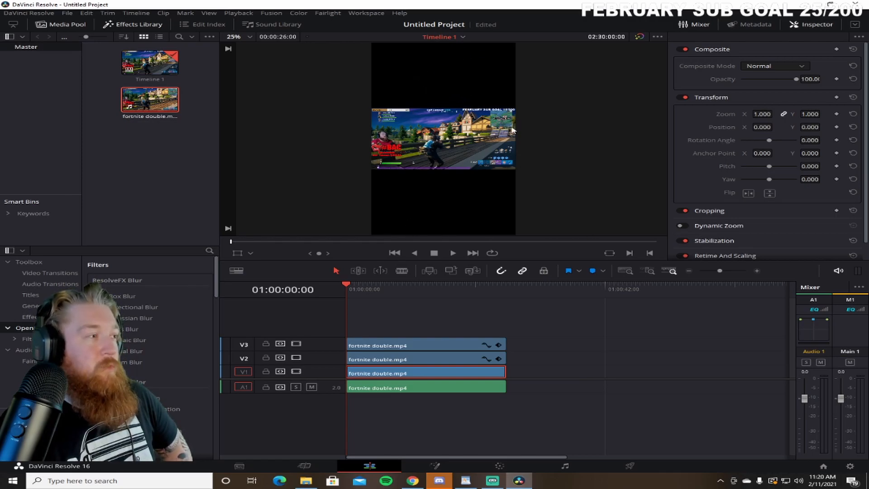
mouse_move(410, 83)
text(216)
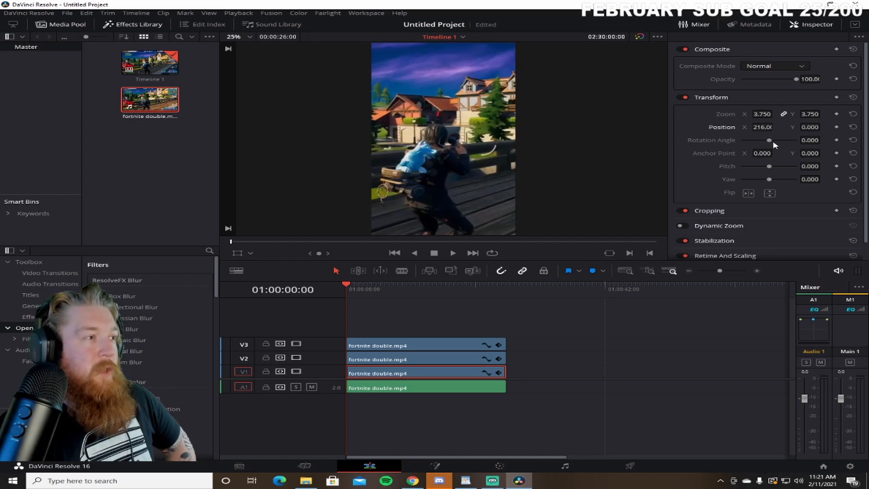
- Drag the bottom clip's Transform Position value to shift the gameplay sideways
drag(769, 140, 787, 139)
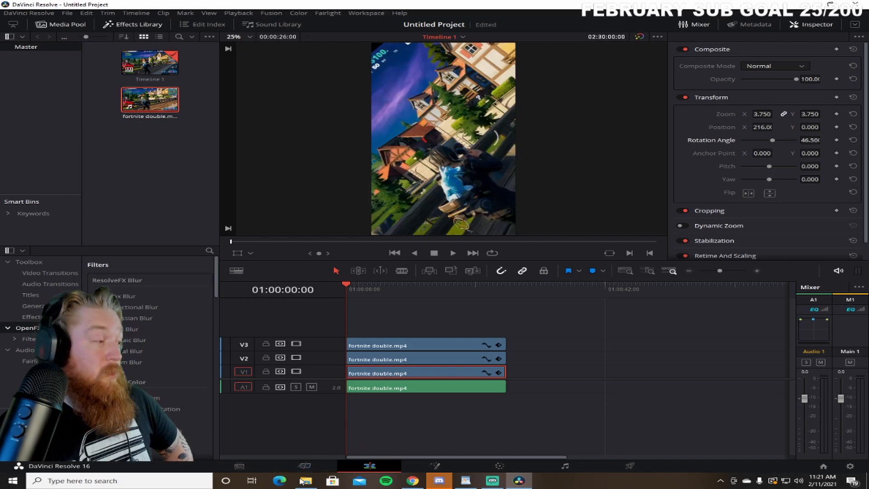
mouse_move(399, 59)
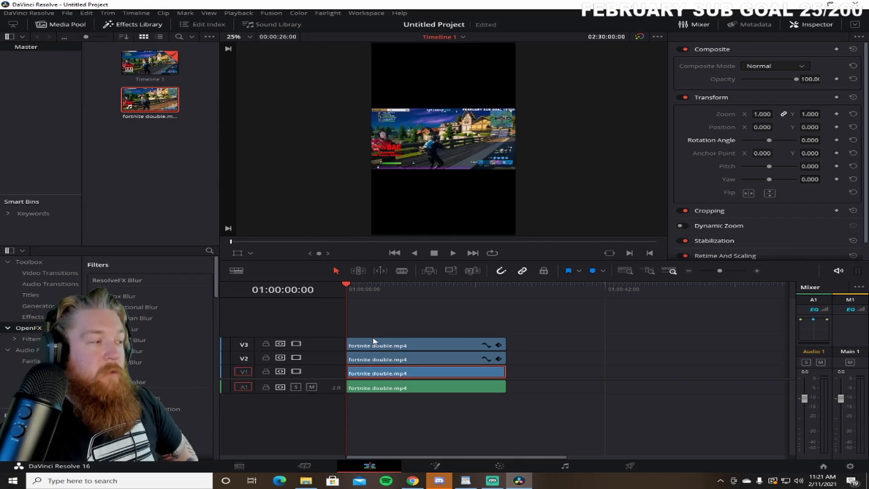
- Open the Edit menu's History list of recent changes
click(108, 13)
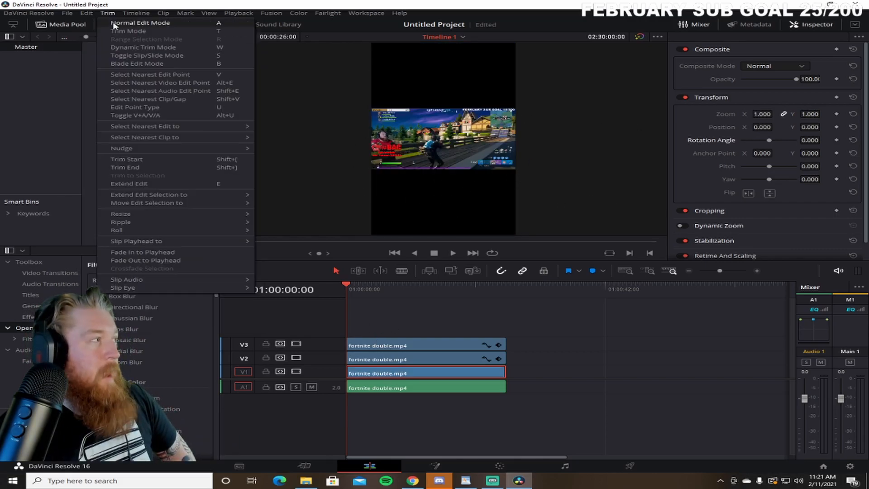
click(86, 13)
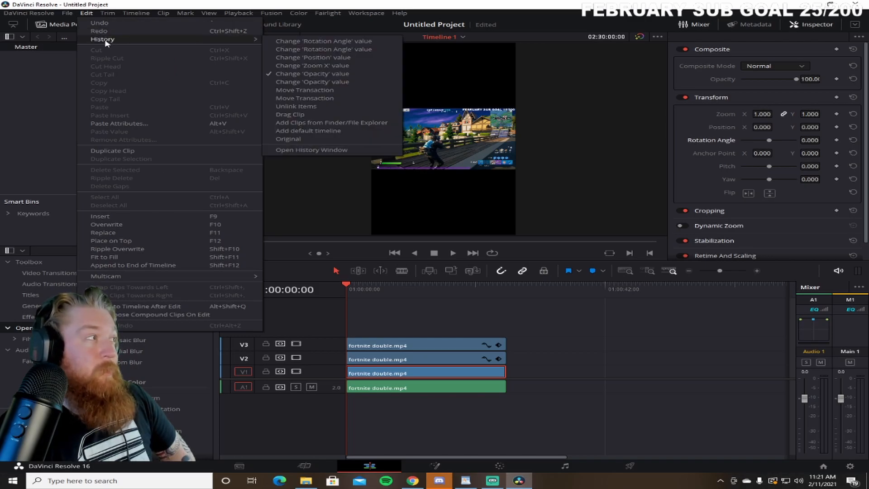
mouse_move(323, 89)
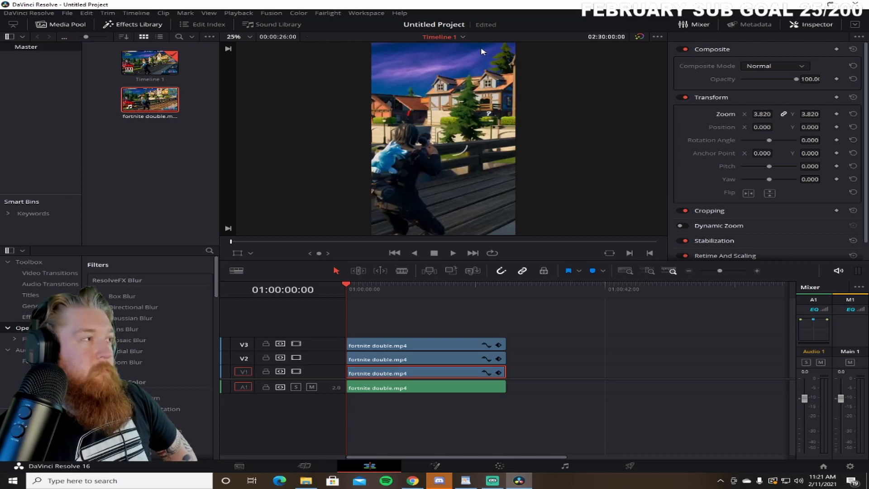
mouse_move(339, 234)
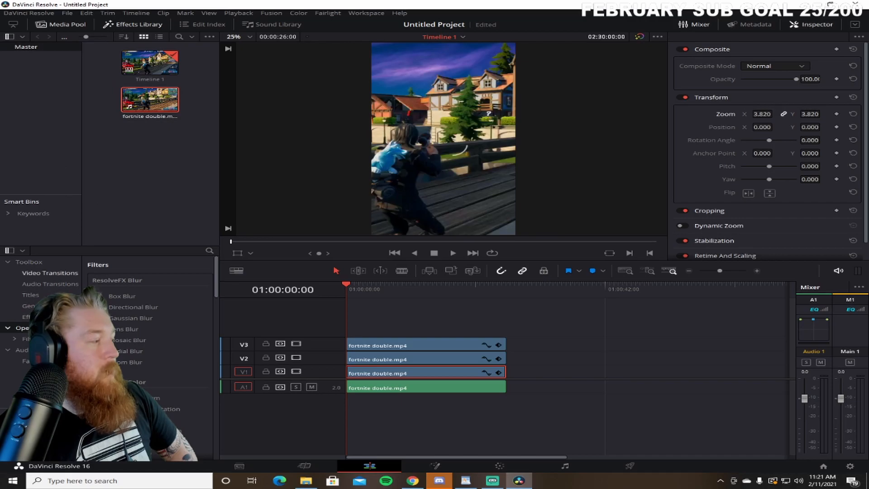
- Toggle off the Effects Library panel
click(133, 24)
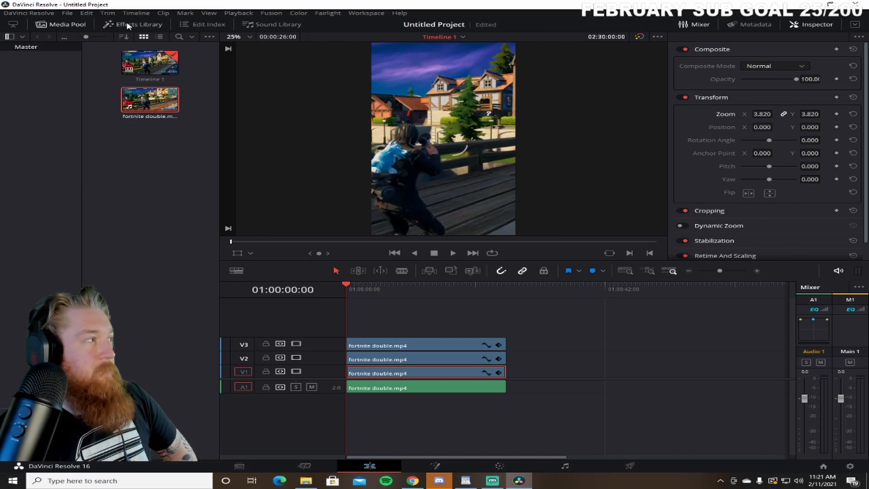
- Apply Gaussian Blur to the V1 background clip at about 0.49 strength
click(133, 24)
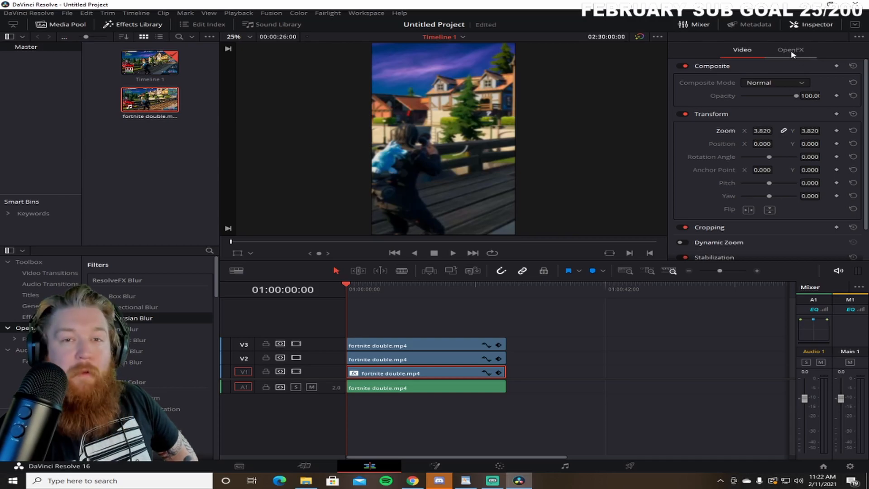
click(791, 50)
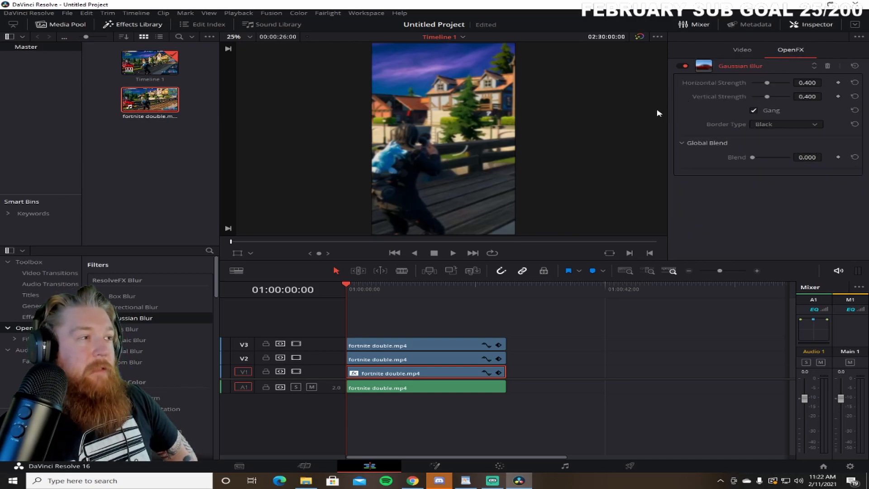
drag(782, 96, 786, 96)
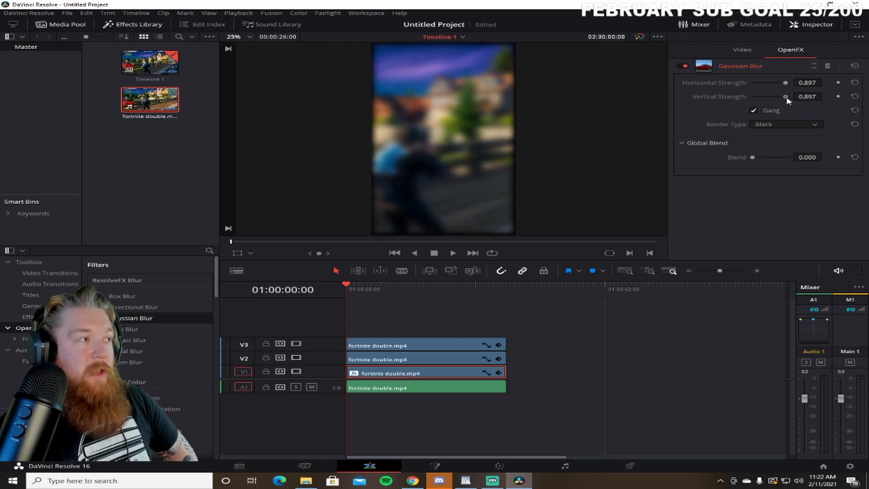
drag(785, 96, 753, 95)
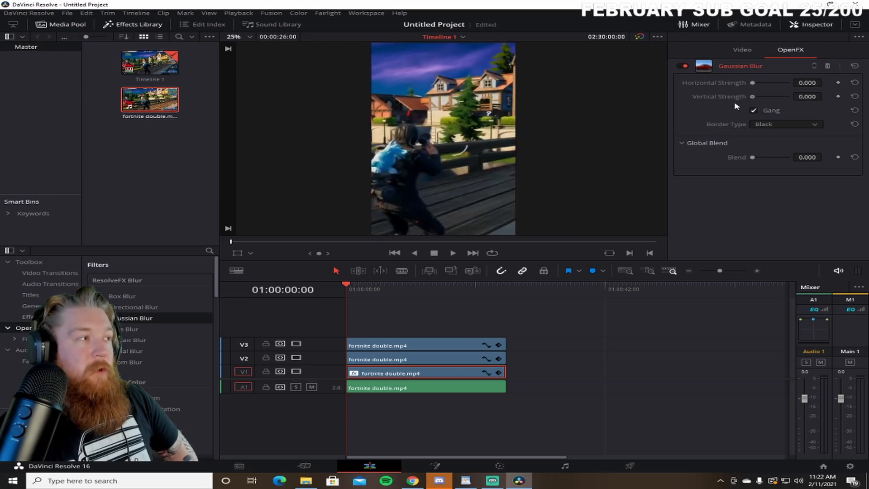
drag(763, 82, 774, 83)
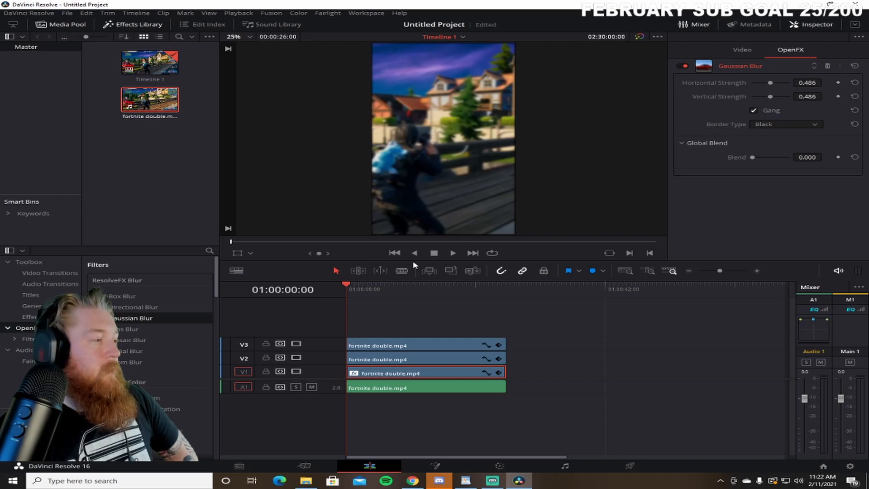
mouse_move(432, 360)
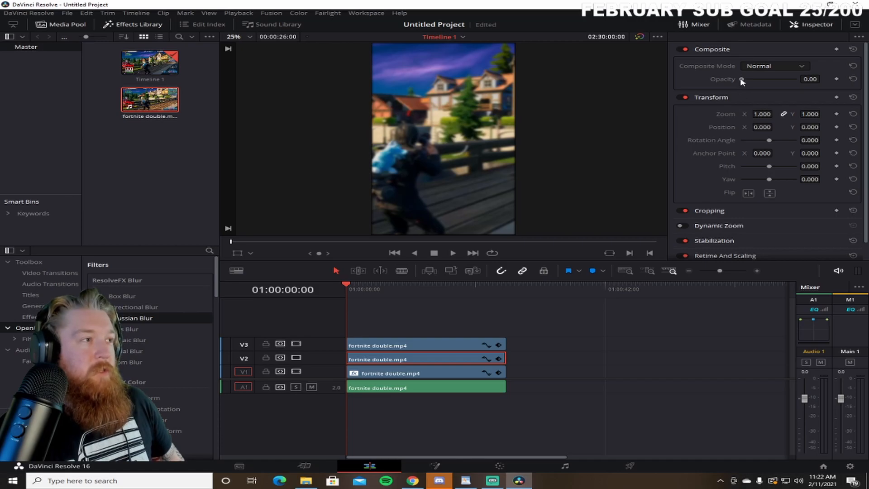
- Set the V2 clip to opacity 99.80, zoom 2.550 and Position Y -2.000
drag(743, 79, 793, 79)
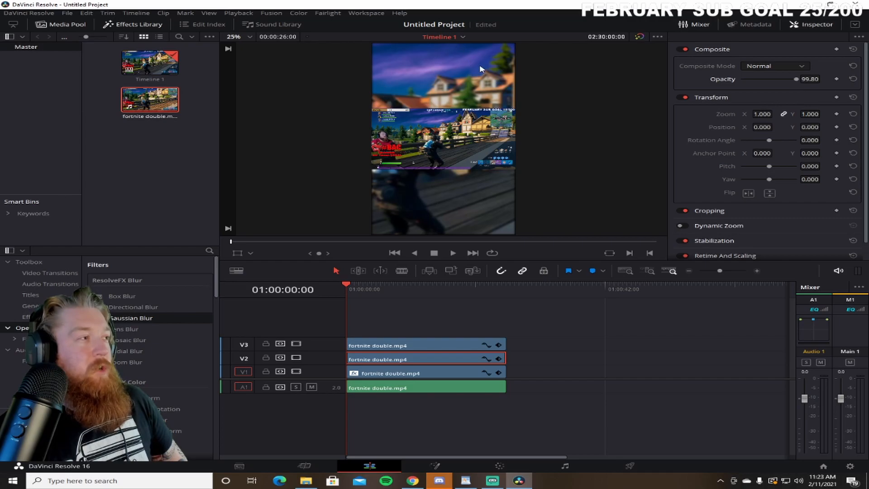
mouse_move(452, 126)
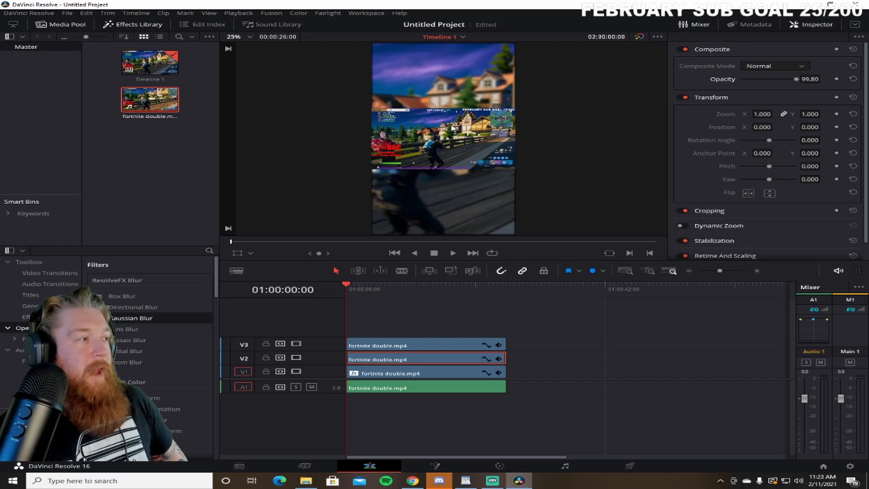
mouse_move(535, 143)
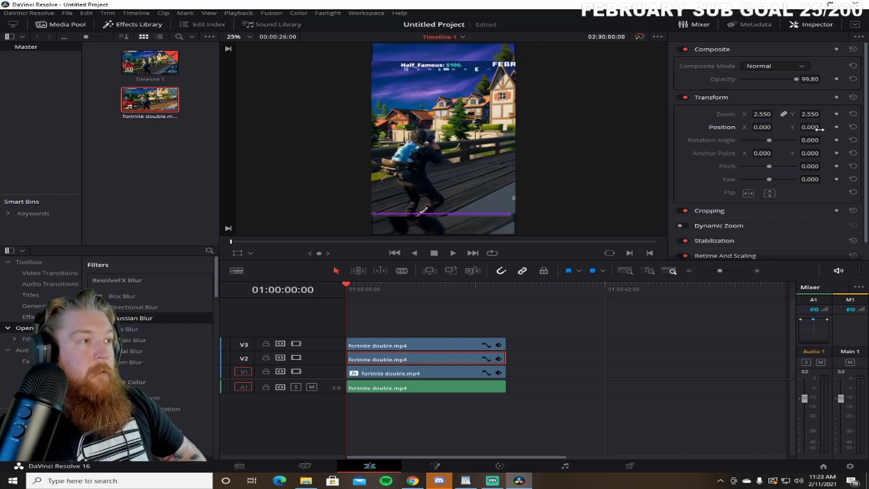
click(822, 127)
text(-2.000)
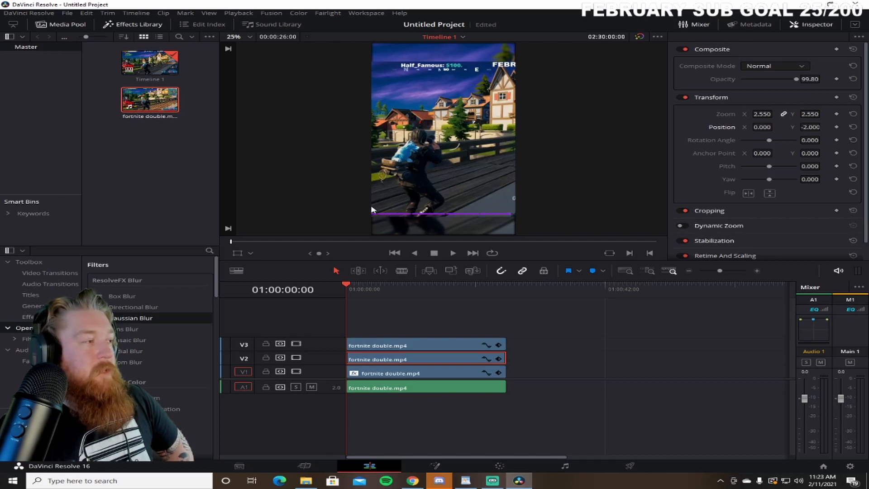
mouse_move(417, 221)
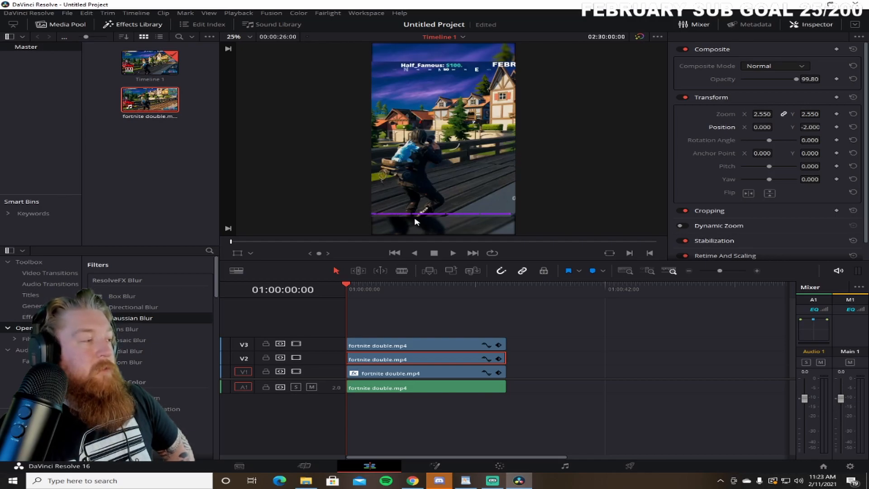
mouse_move(444, 207)
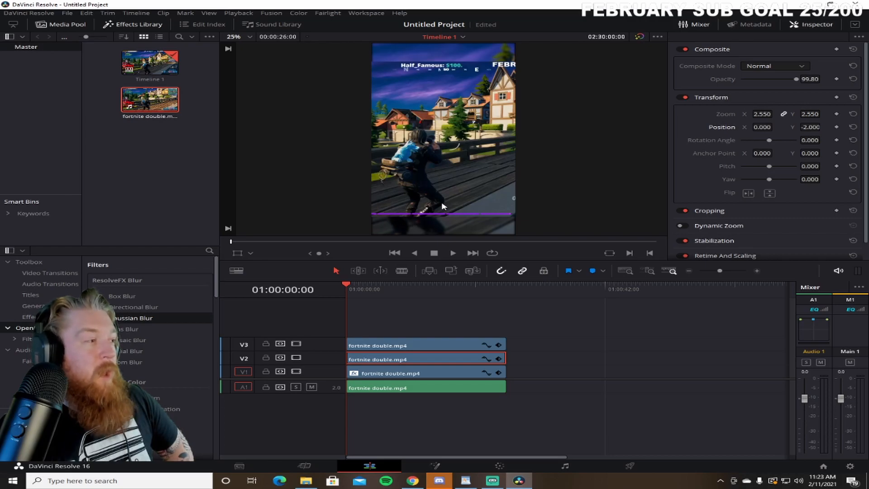
mouse_move(415, 197)
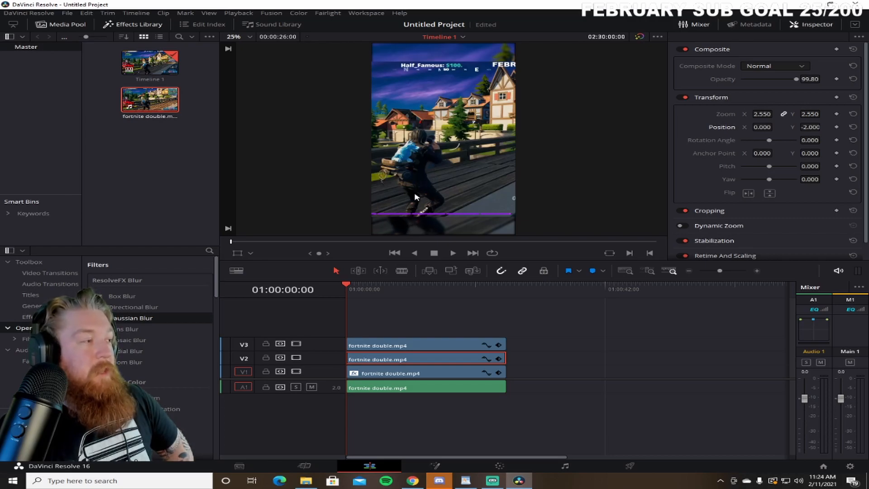
mouse_move(463, 50)
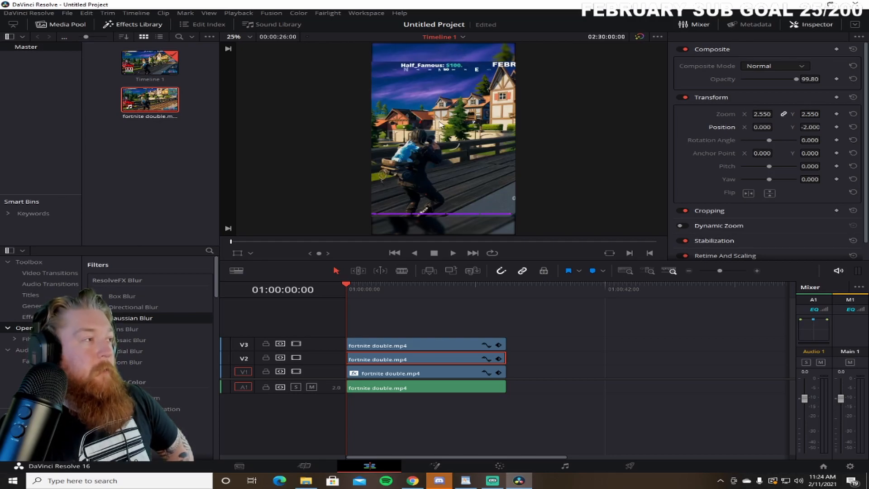
mouse_move(449, 55)
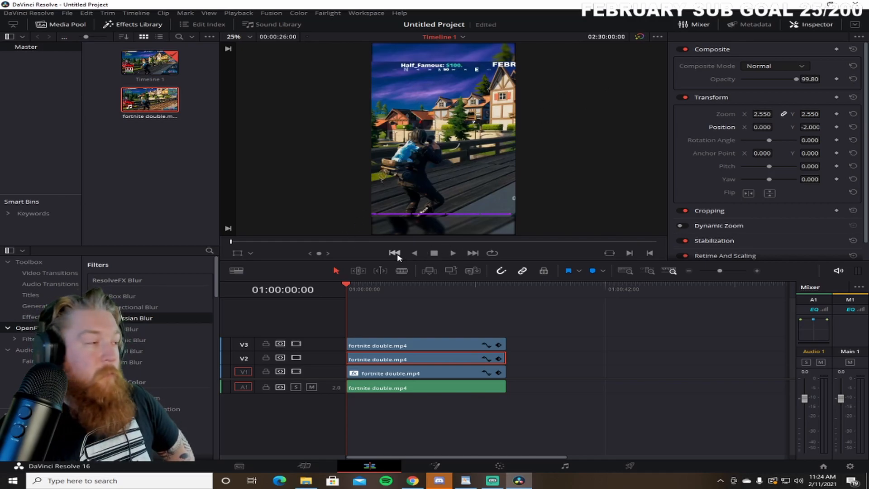
click(452, 253)
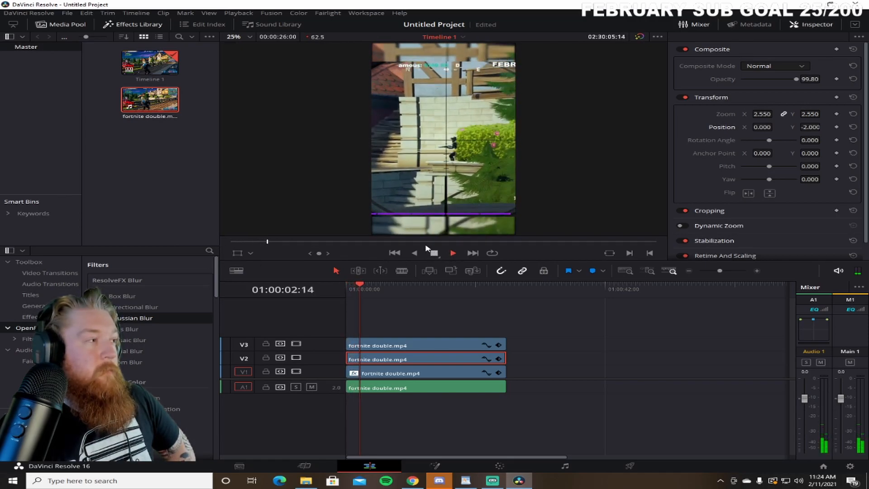
click(453, 253)
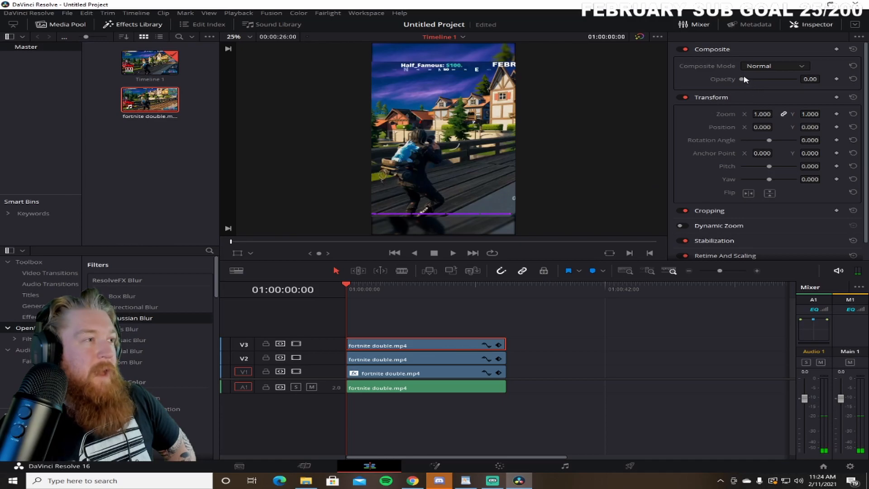
- Raise the V3 clip's opacity to 100 and expand its Cropping settings
drag(743, 79, 796, 79)
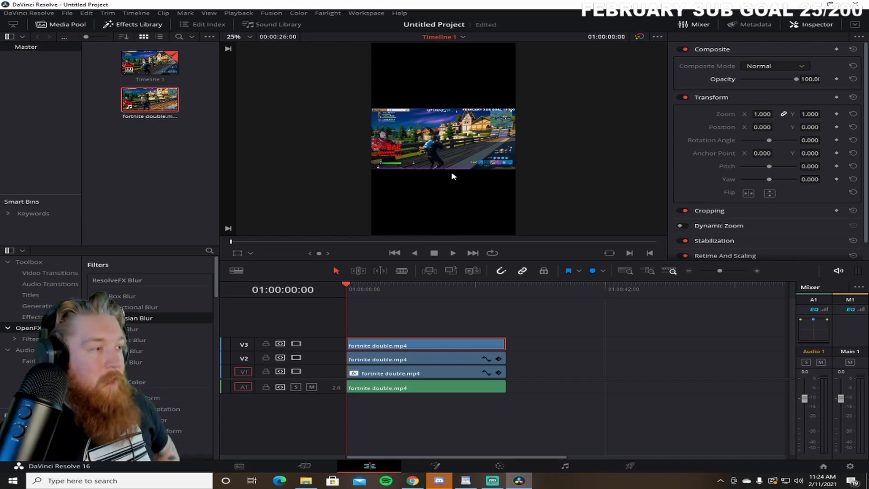
click(709, 211)
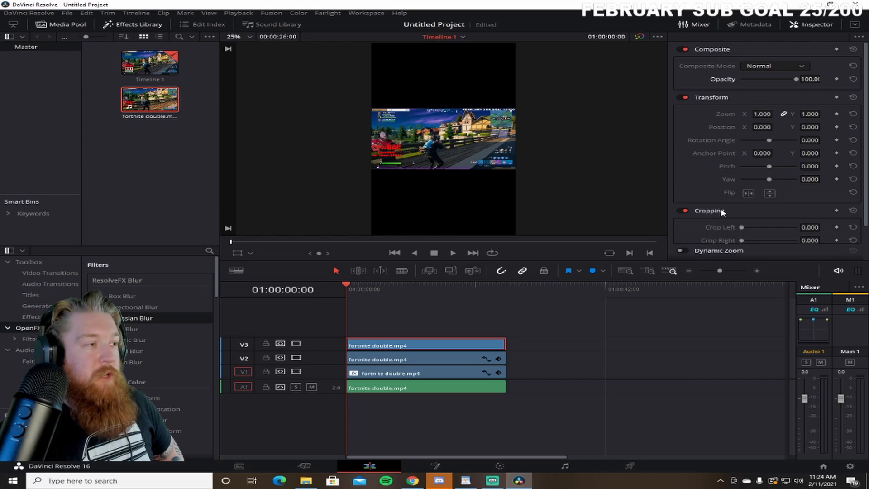
scroll(down, 3)
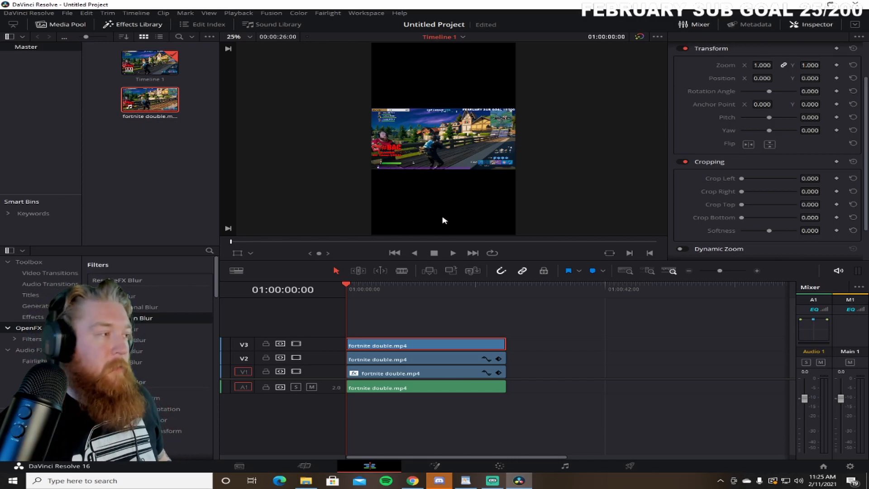
mouse_move(390, 286)
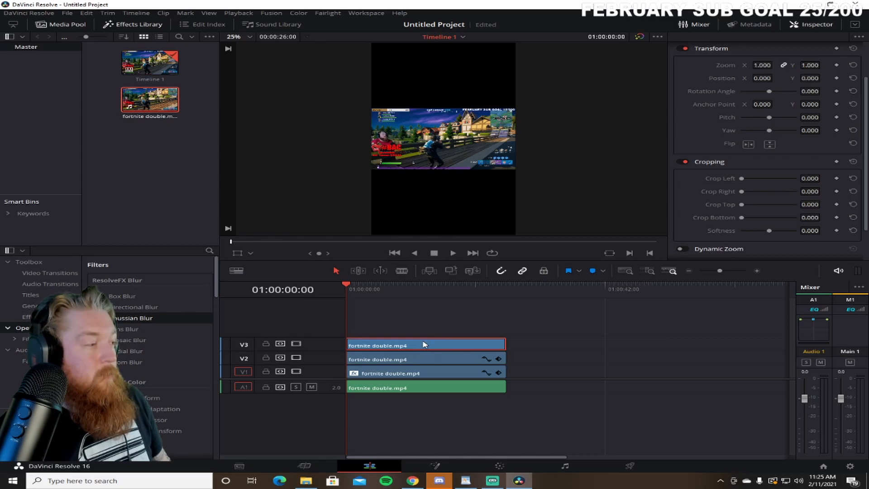
- Convert the V3 facecam clip into Fusion Clip 1 and open it on the Fusion page
right_click(425, 345)
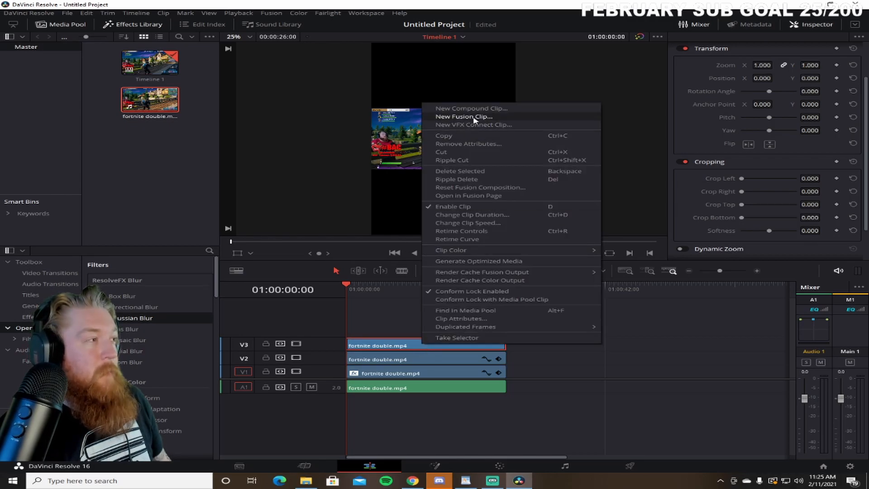
click(465, 117)
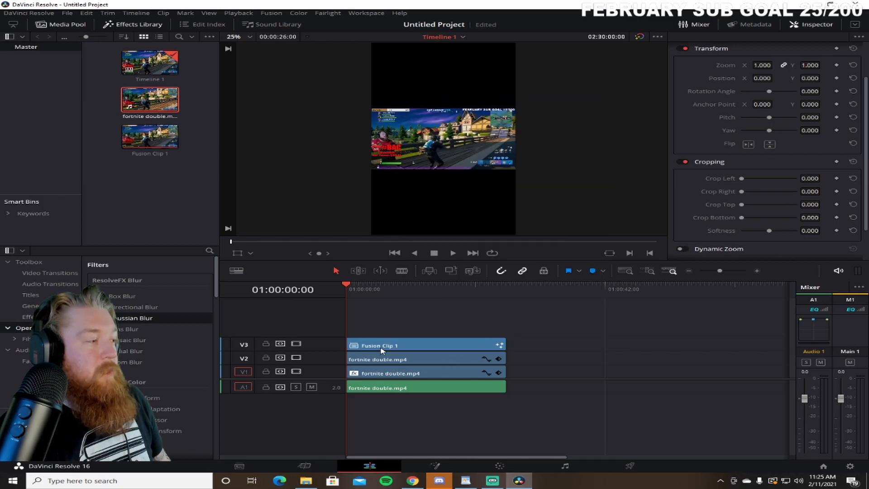
click(149, 136)
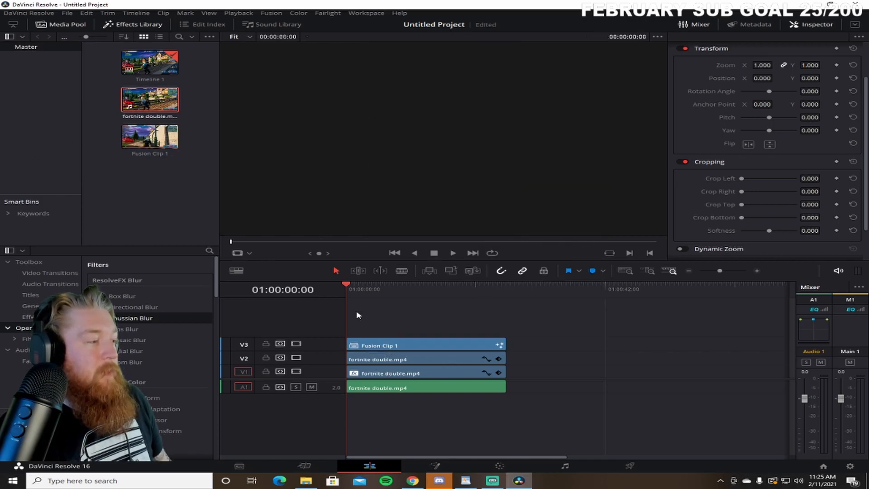
click(425, 345)
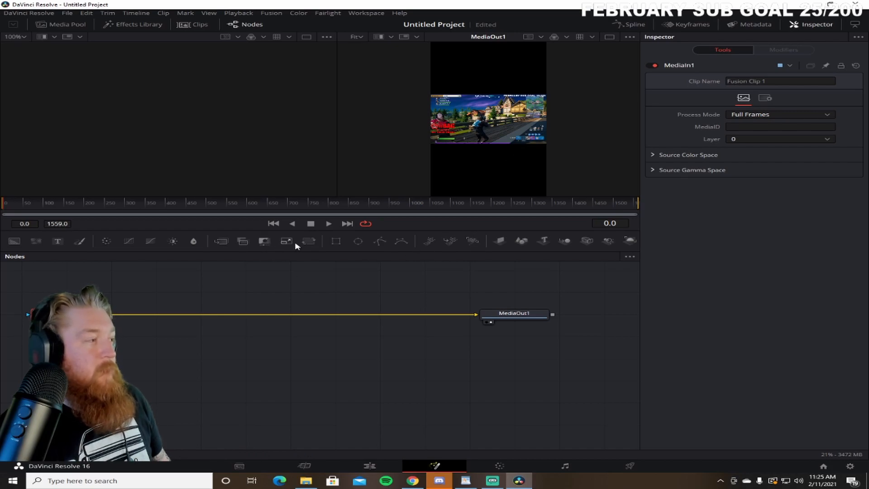
mouse_move(453, 249)
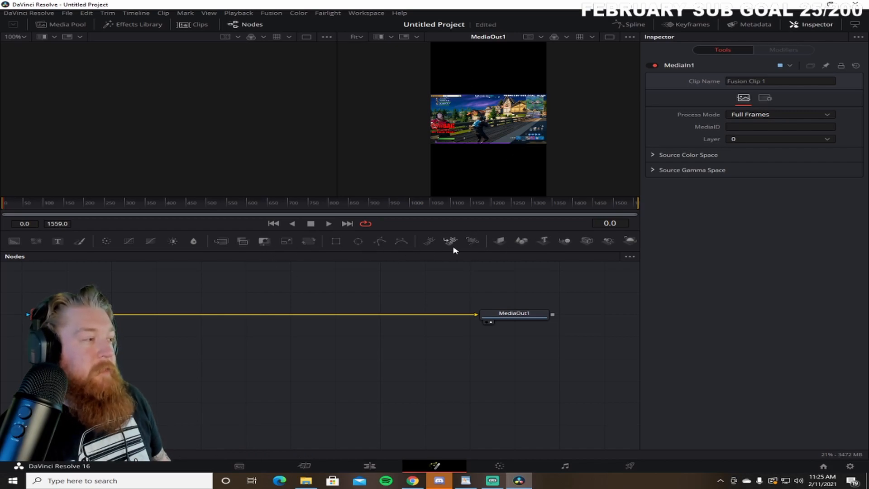
mouse_move(363, 242)
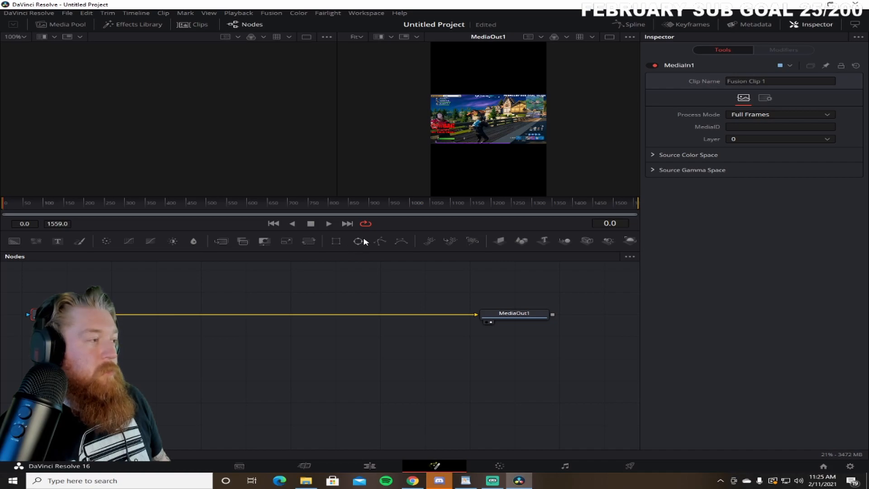
mouse_move(338, 245)
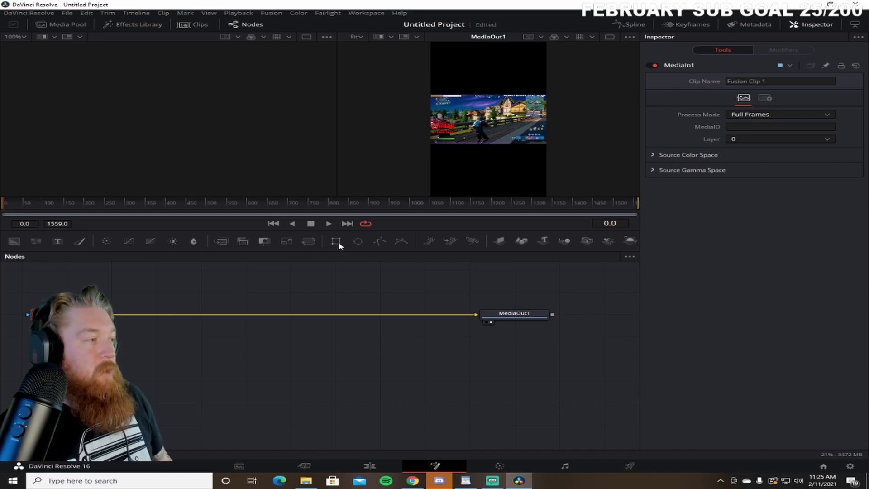
mouse_move(340, 245)
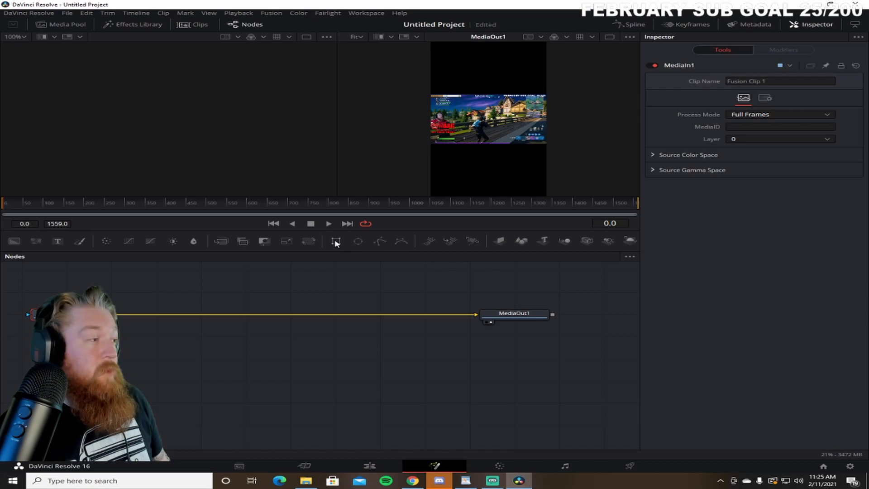
mouse_move(398, 242)
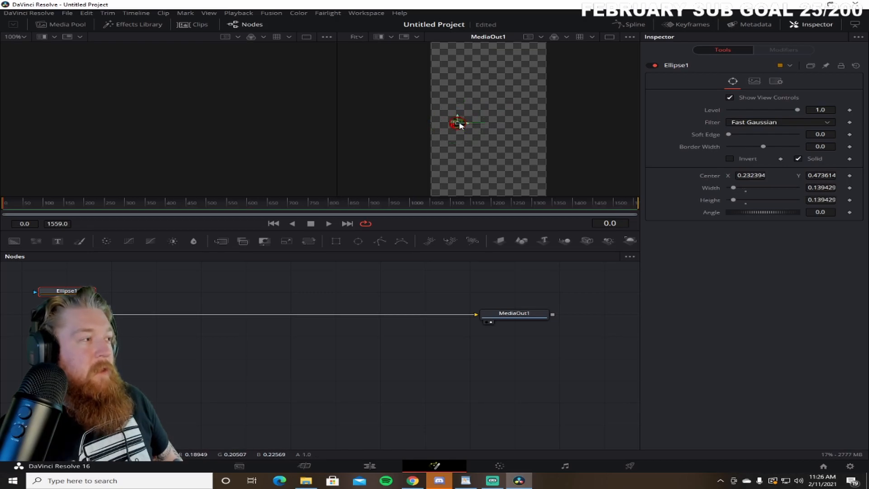
- Drag the Ellipse1 center in the viewer toward the frame's left edge
drag(458, 123, 440, 116)
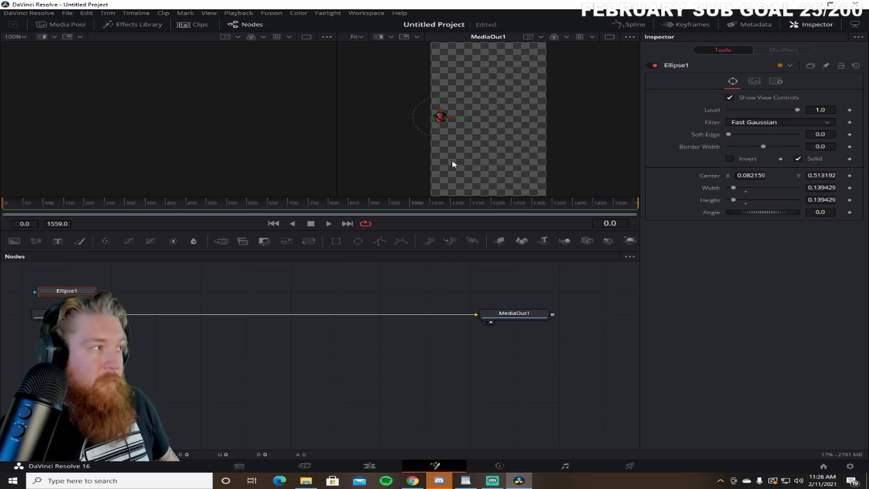
mouse_move(434, 414)
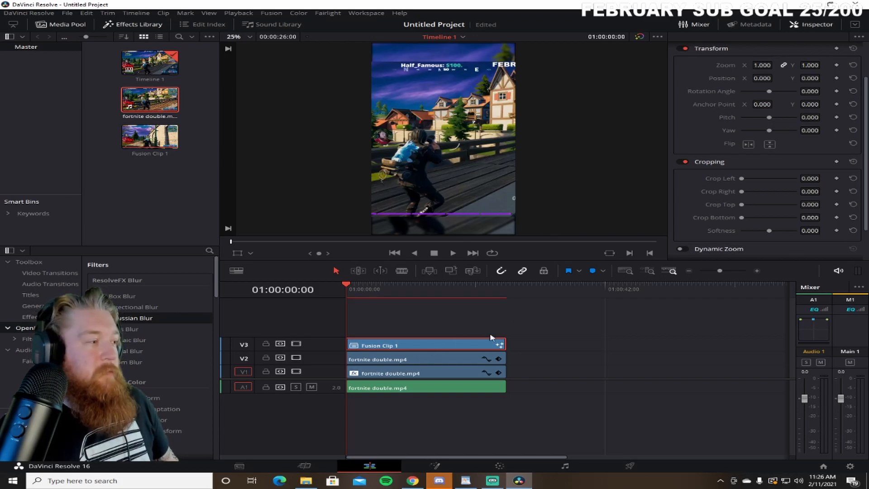
mouse_move(358, 299)
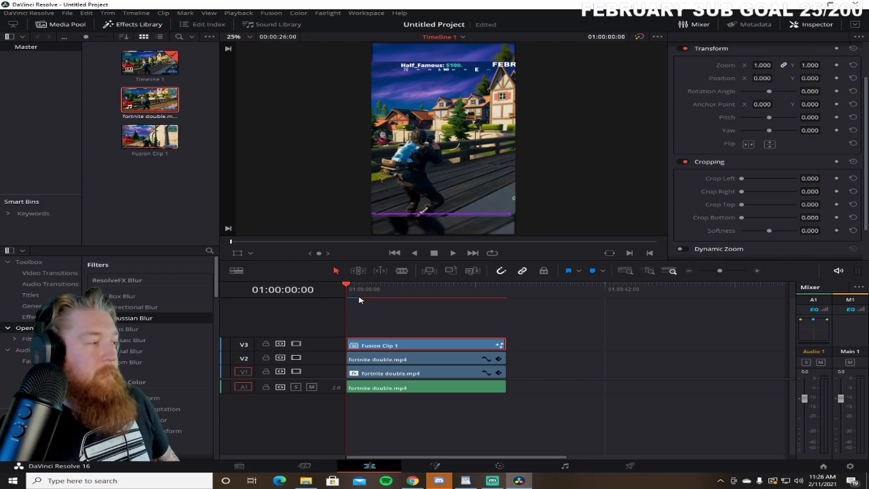
mouse_move(357, 303)
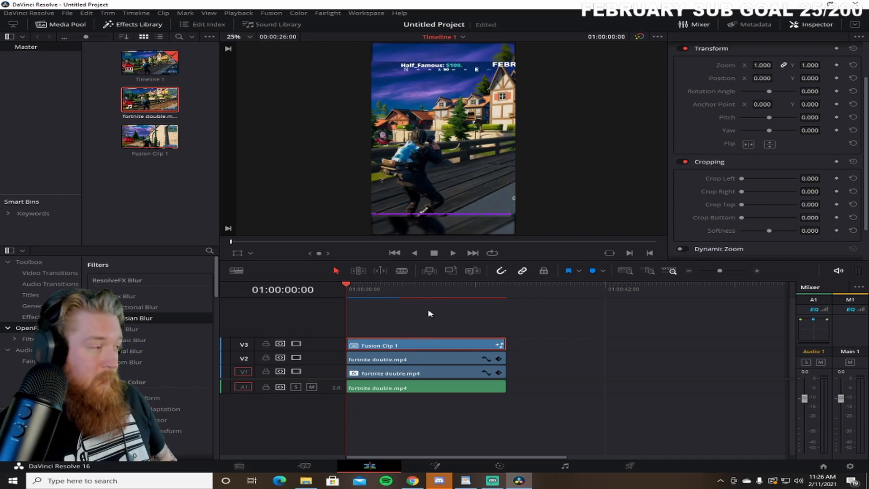
mouse_move(370, 298)
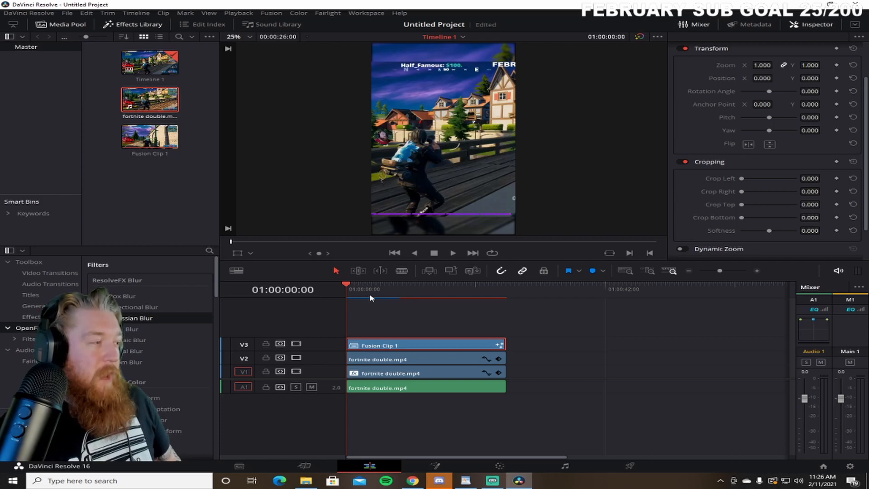
mouse_move(396, 304)
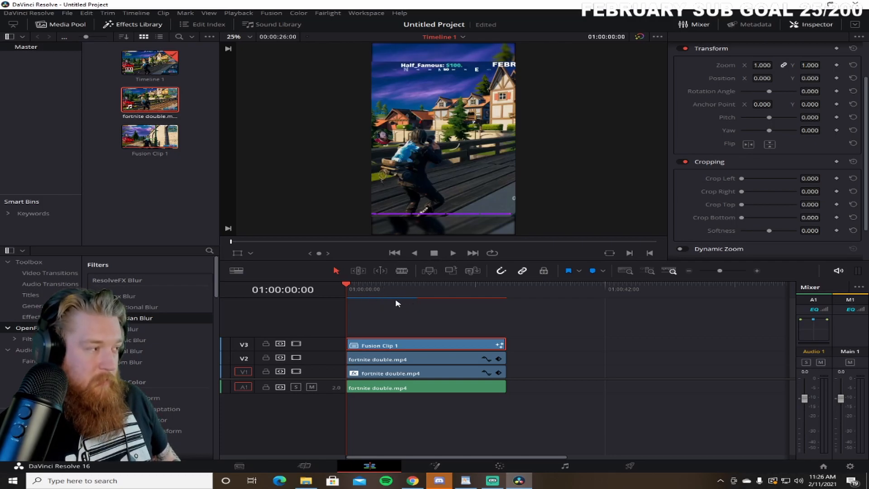
mouse_move(443, 265)
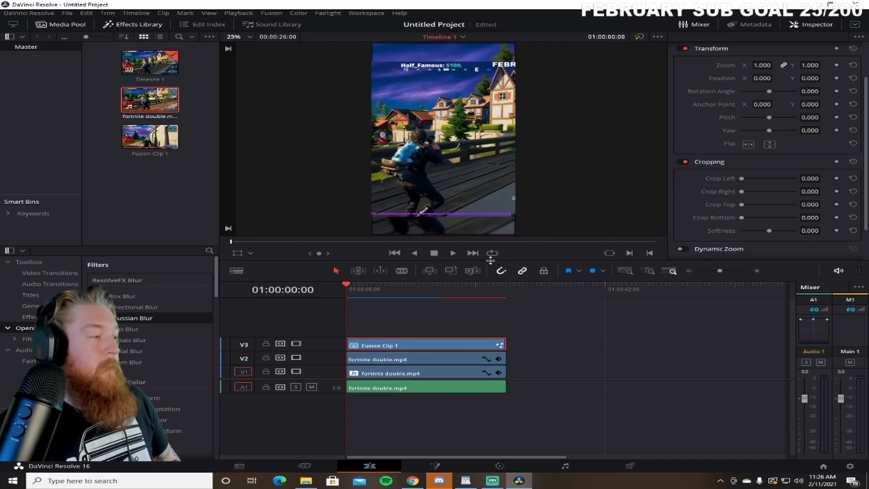
mouse_move(476, 306)
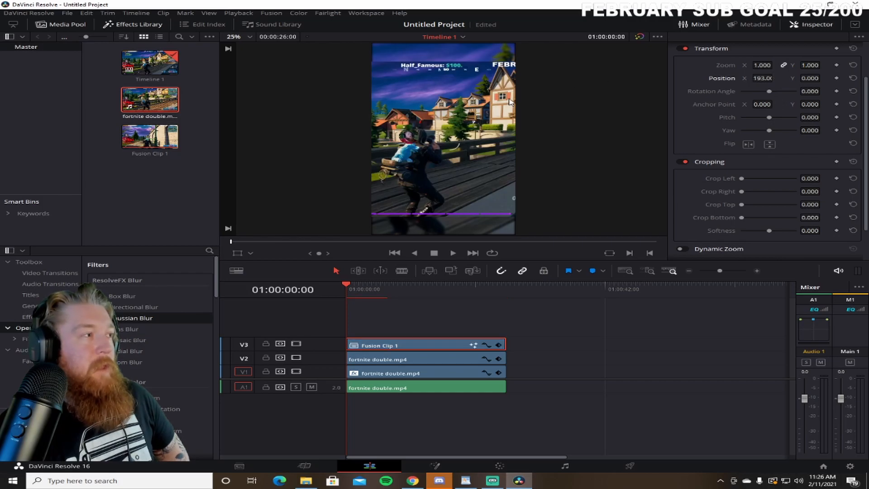
mouse_move(365, 222)
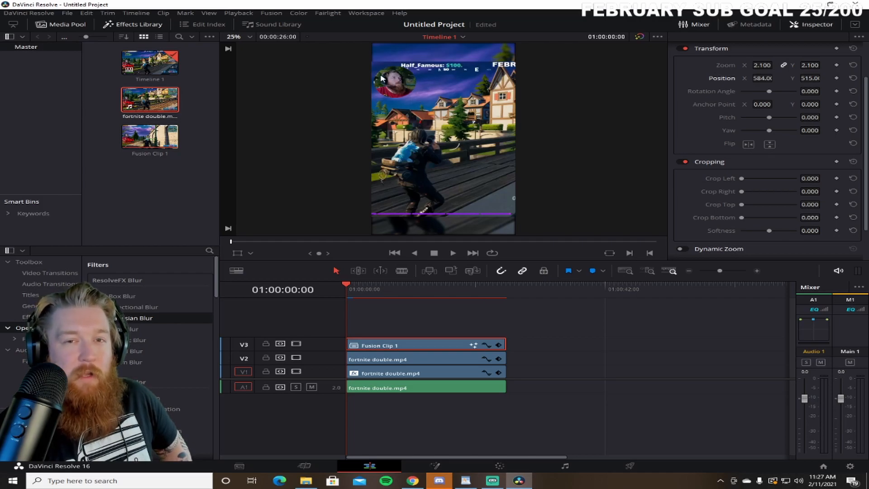
mouse_move(401, 94)
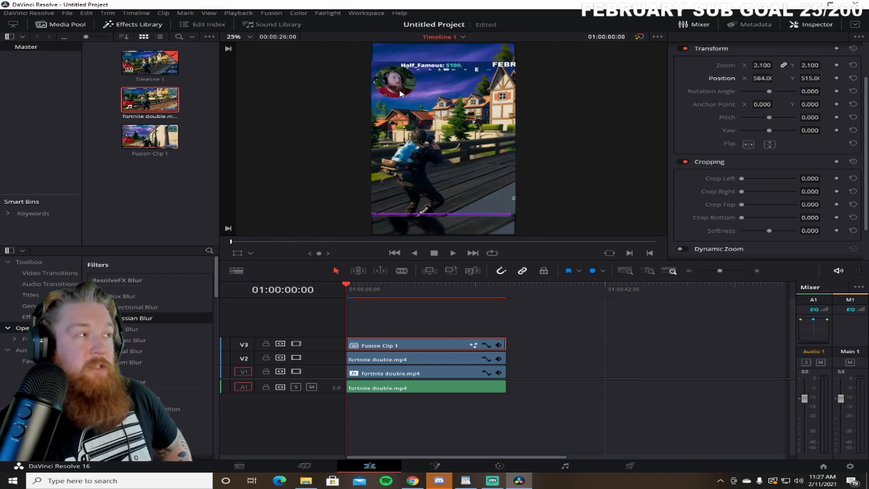
mouse_move(410, 96)
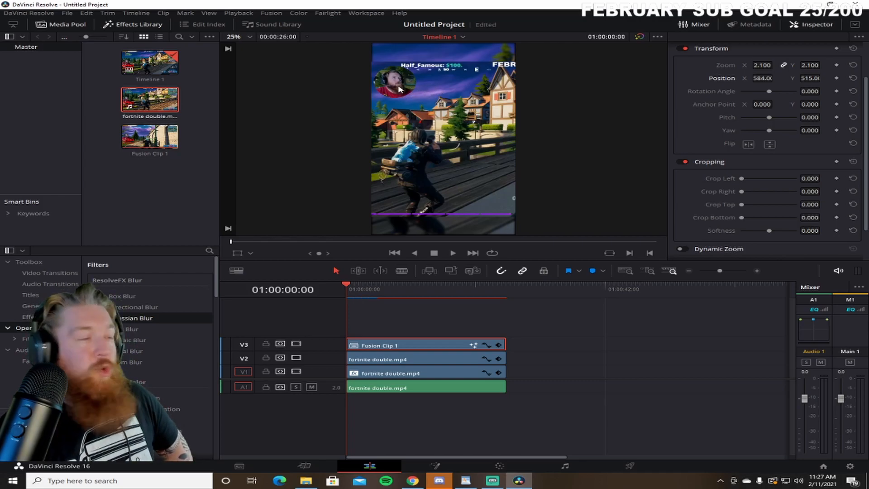
mouse_move(390, 109)
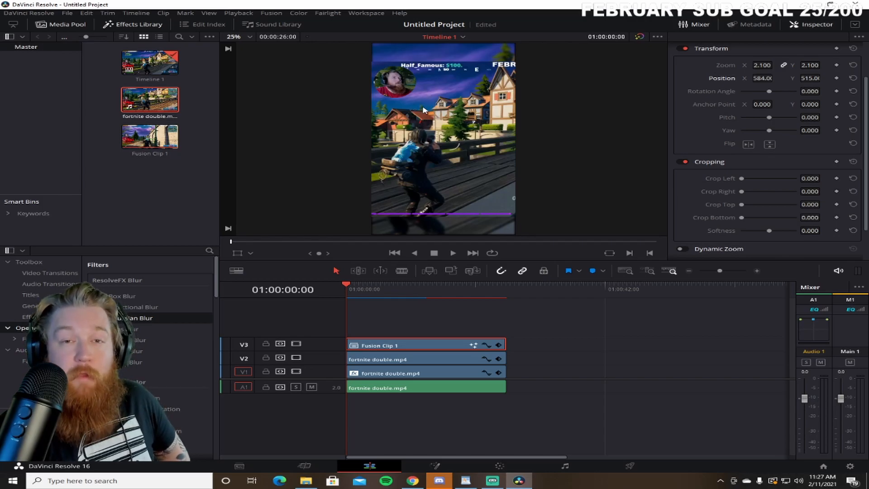
mouse_move(471, 169)
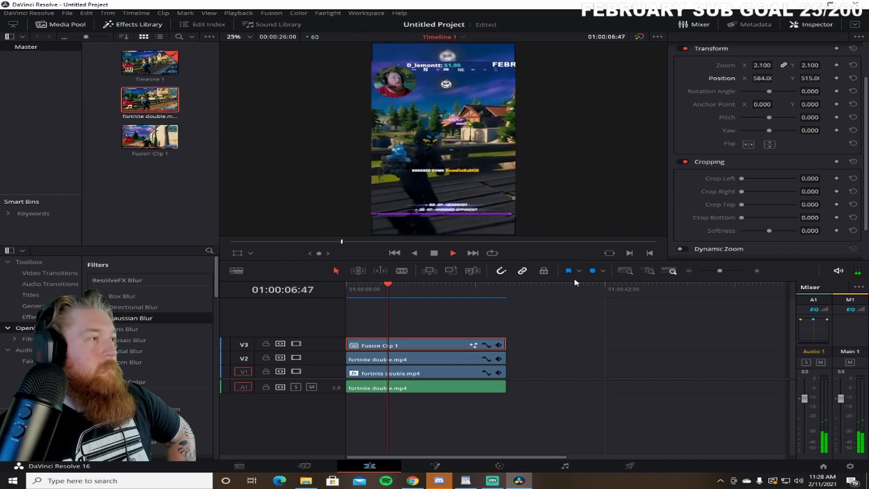
- Play the timeline to check the top-left circular facecam at zoom 2.1
click(452, 253)
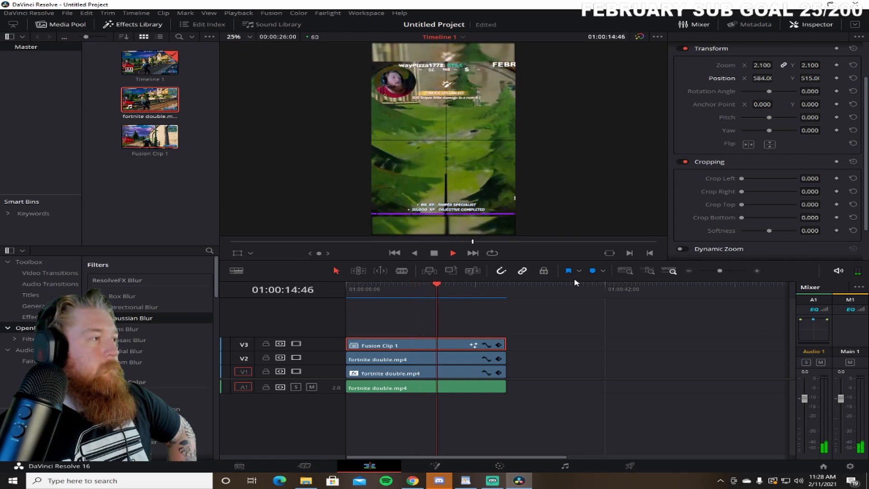
click(453, 253)
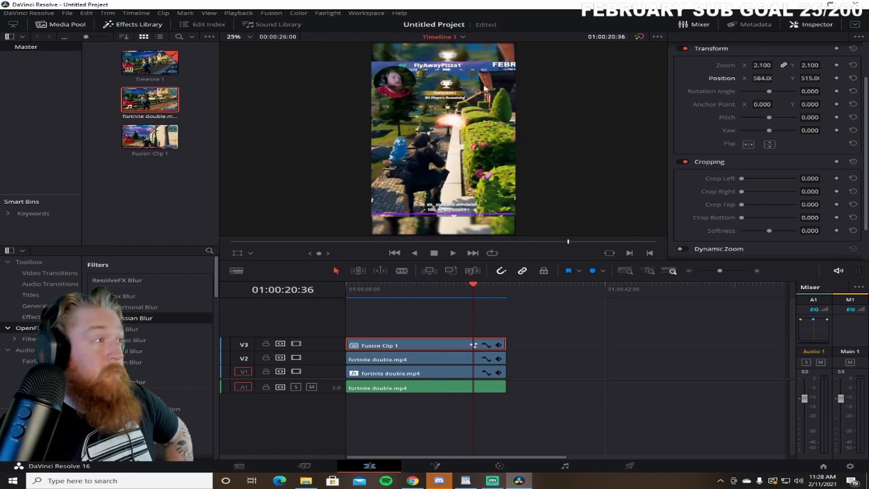
mouse_move(480, 292)
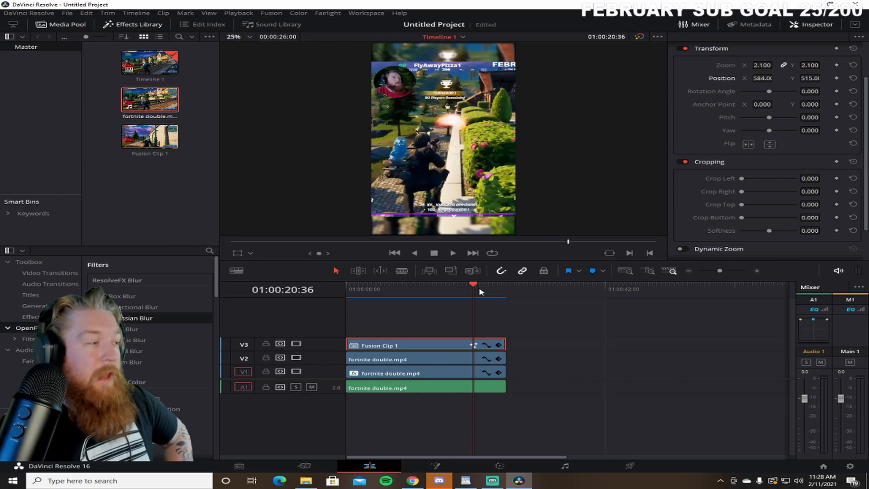
mouse_move(448, 301)
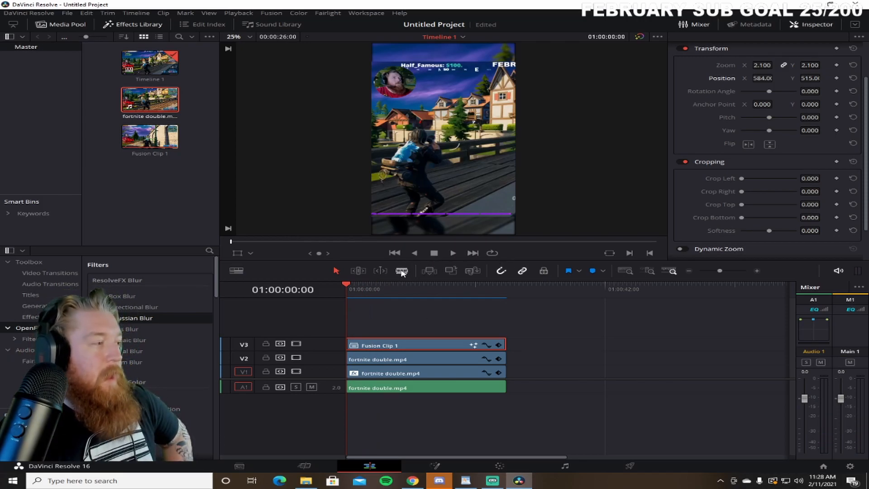
mouse_move(422, 201)
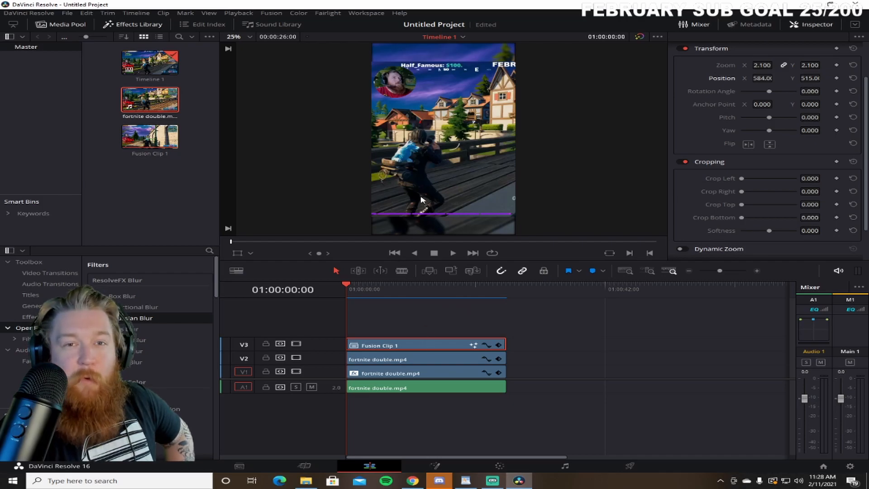
click(67, 13)
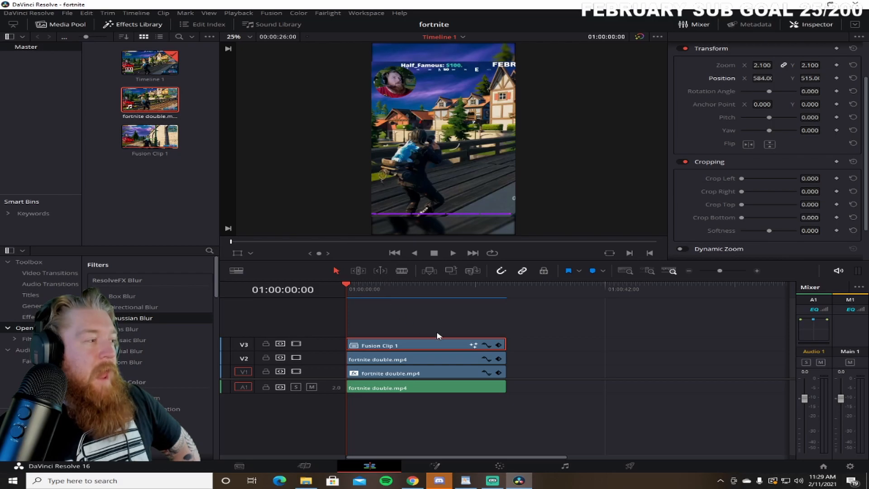
mouse_move(413, 216)
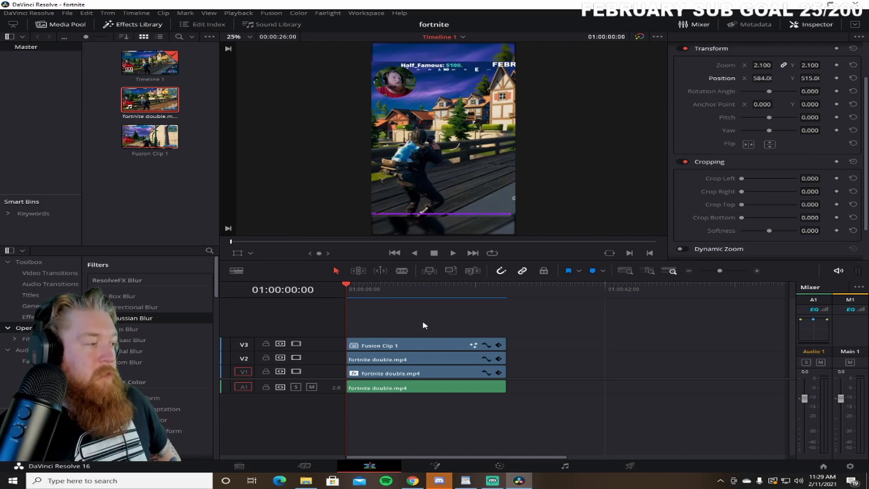
mouse_move(437, 317)
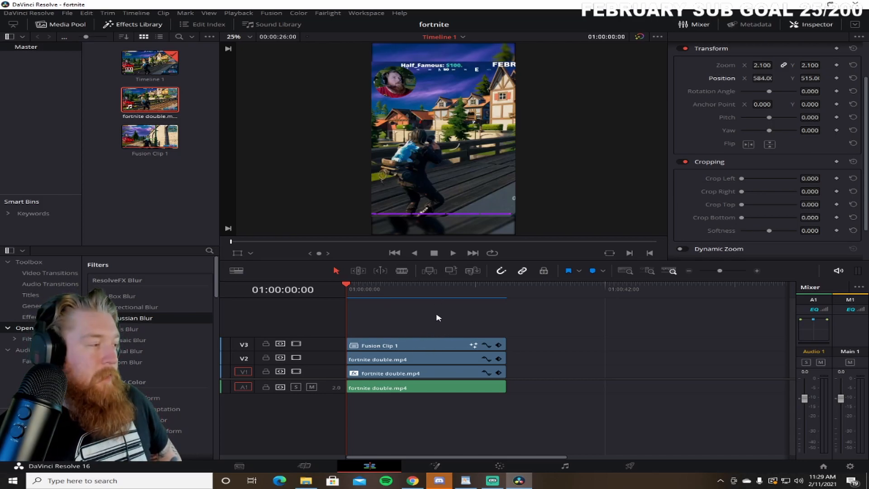
- Select all clips on V1–V3 and A1 and link them together
click(425, 358)
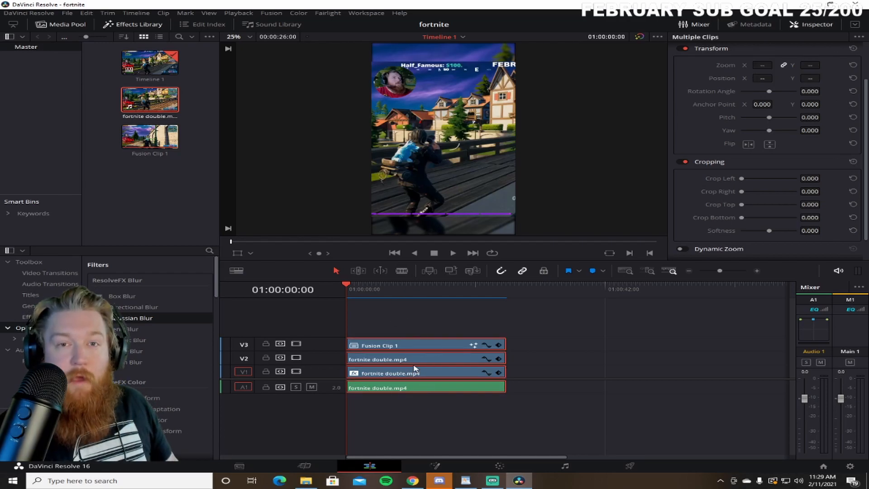
mouse_move(403, 327)
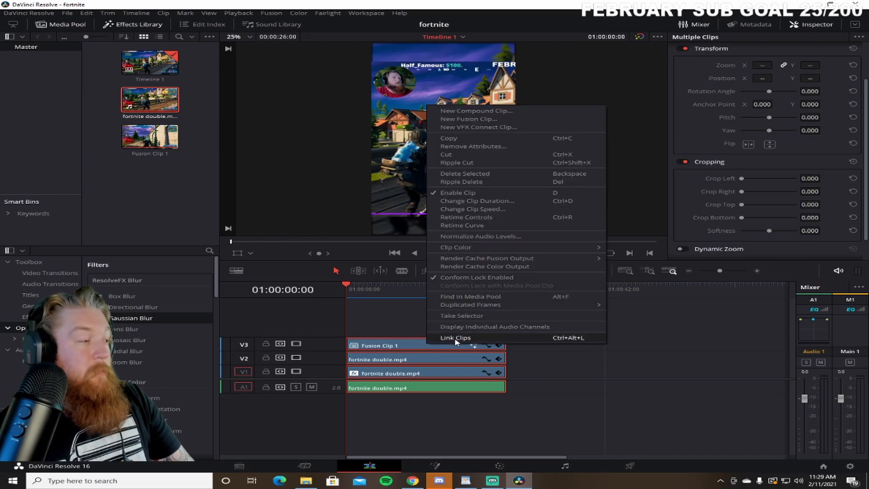
click(455, 338)
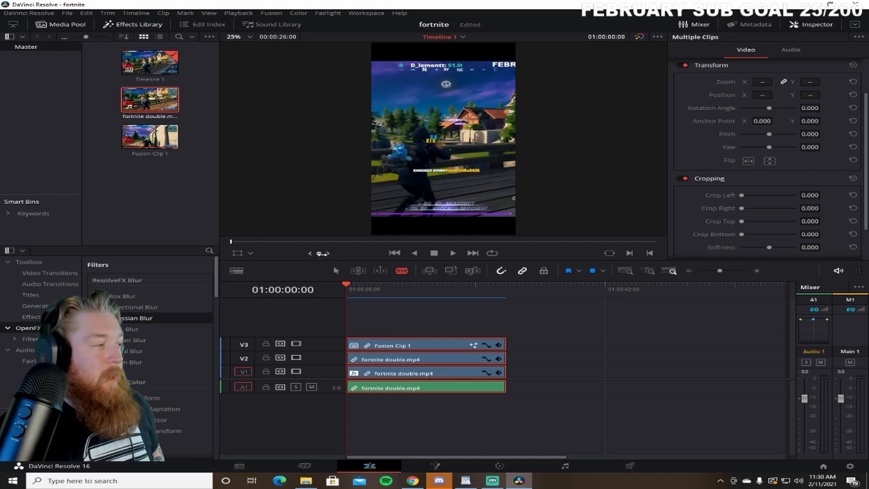
- Blade-cut the linked clips at 01:00:04:08 and bring up the leading section's options
click(452, 253)
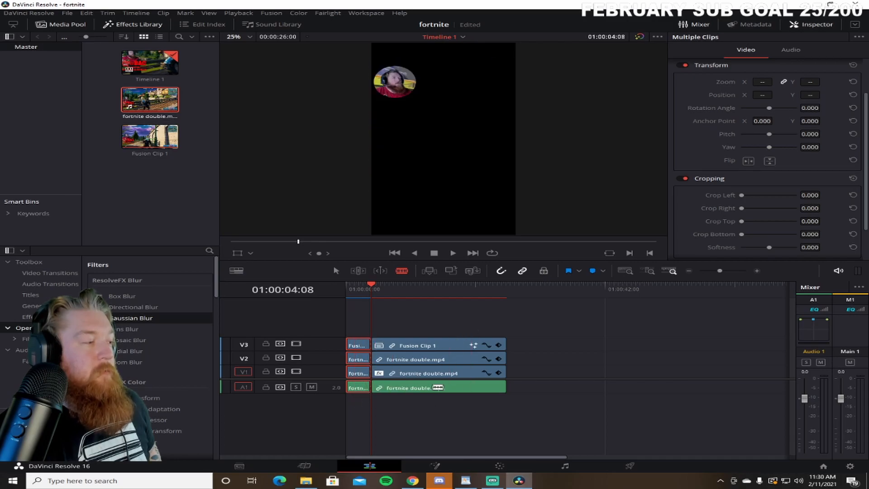
right_click(438, 359)
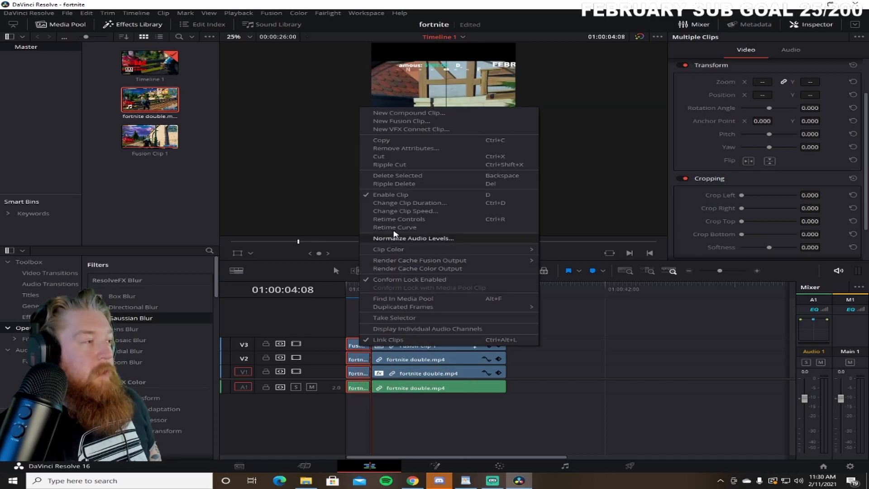
mouse_move(403, 184)
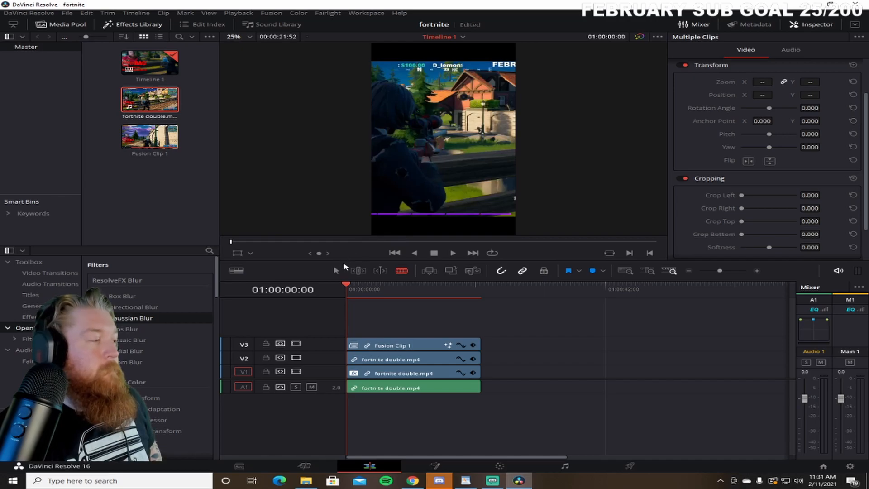
- Play the trimmed edit and blade-cut the linked clips, ending at 01:00:11:19
click(452, 253)
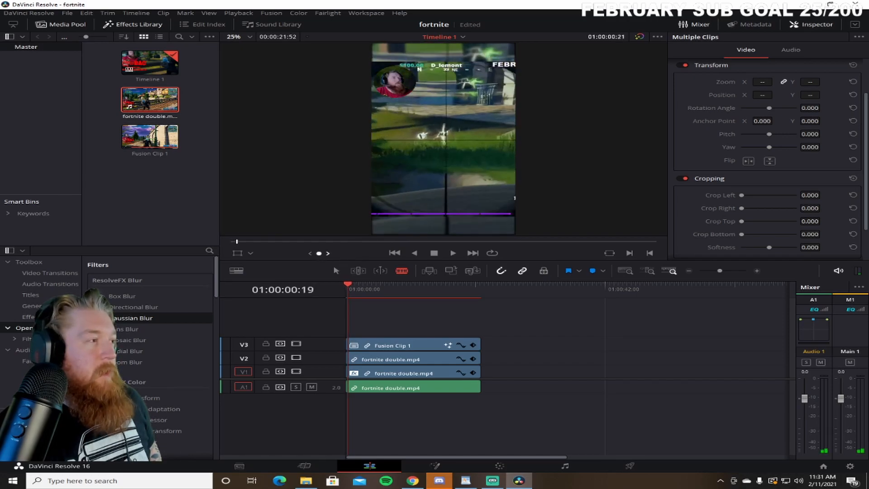
click(357, 288)
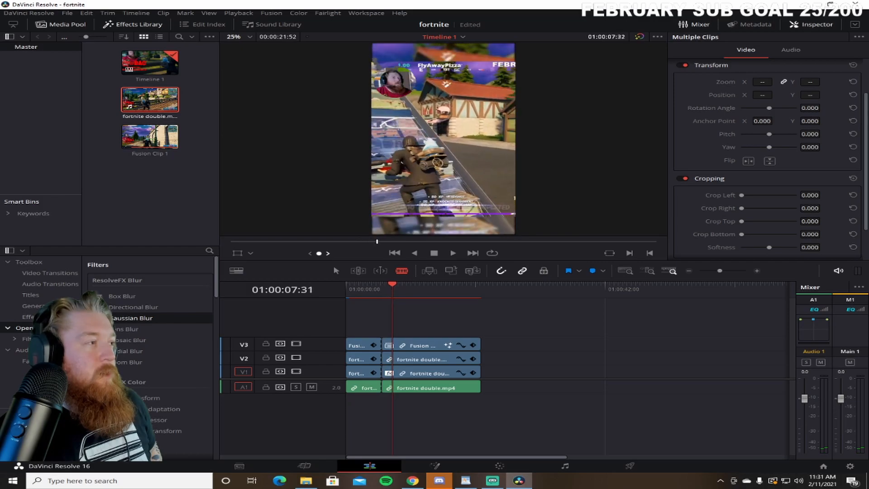
click(452, 253)
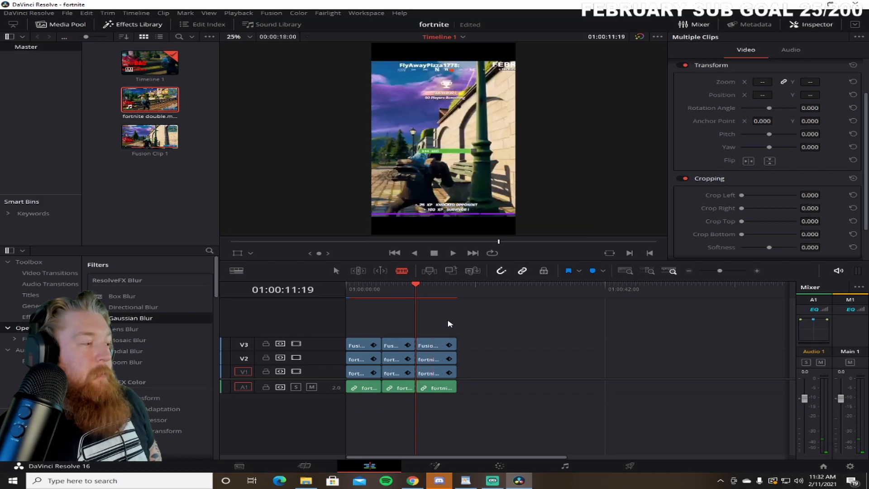
- Delete the linked clip section after 01:00:11:19
right_click(435, 359)
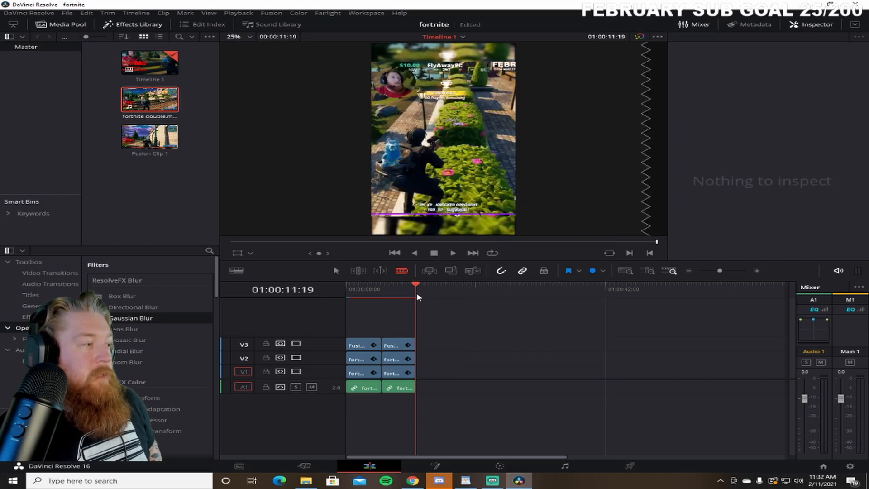
click(381, 285)
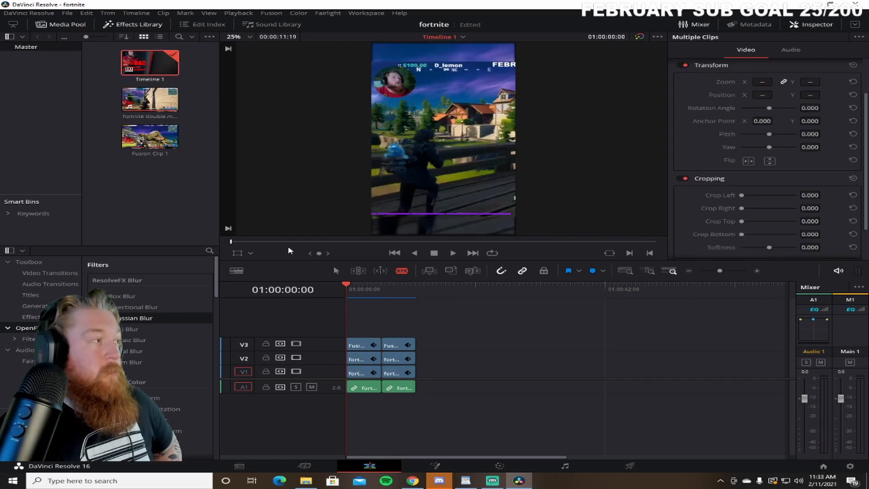
mouse_move(227, 186)
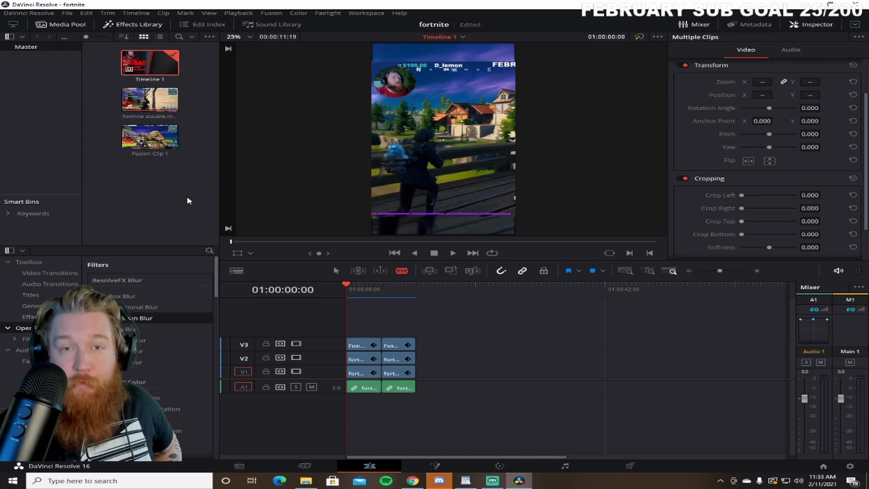
- Import the red apple logo PNG and place it on a new V4 track
right_click(189, 200)
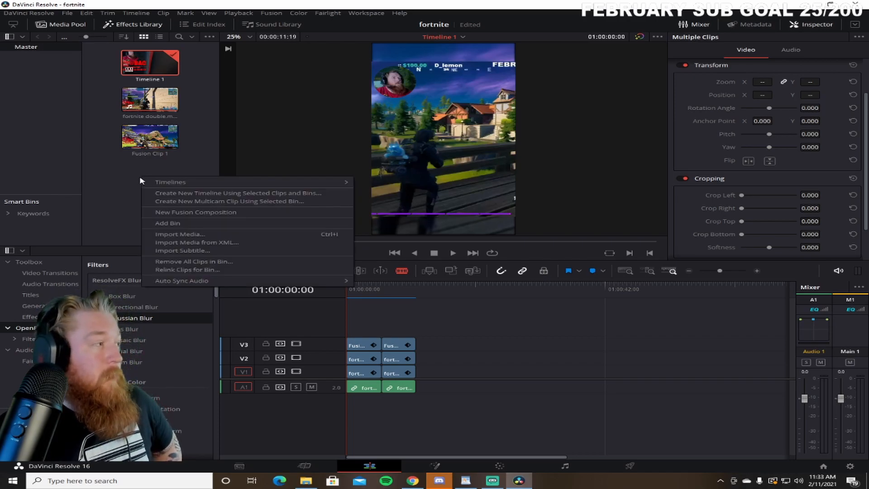
click(180, 234)
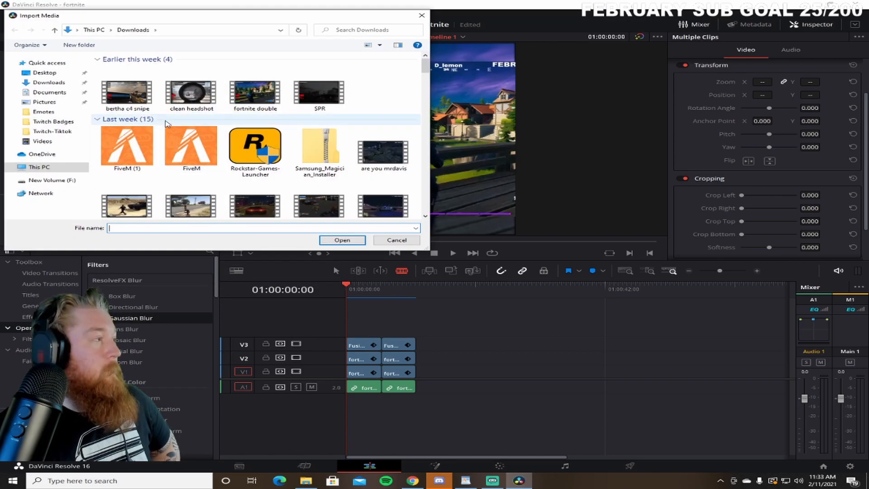
click(397, 239)
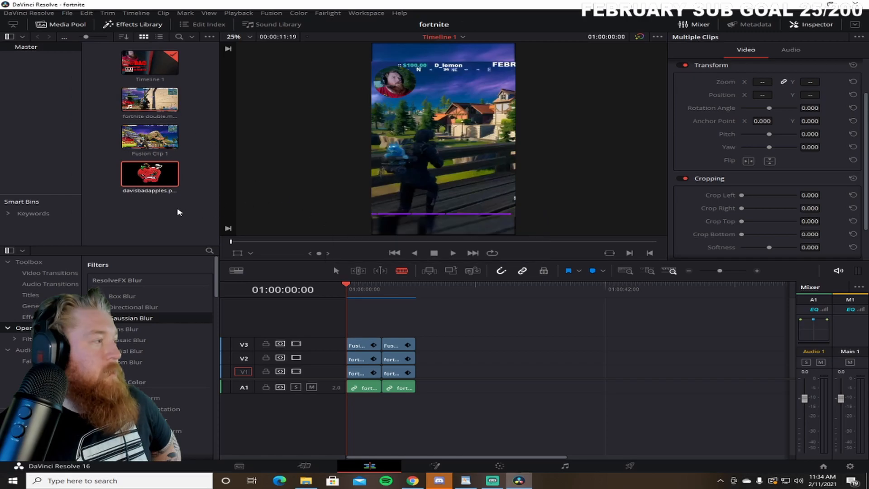
drag(150, 174, 365, 329)
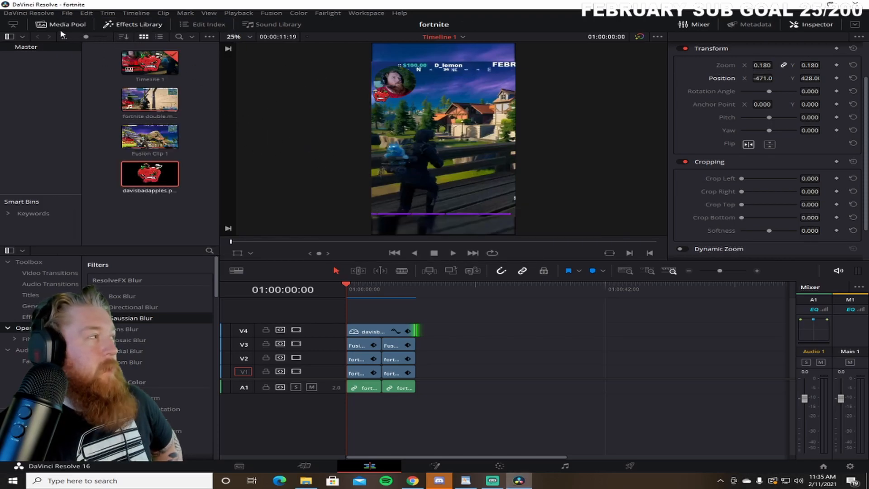
- Quick Export the edit as H.264 1080x1920 from the File menu
click(67, 13)
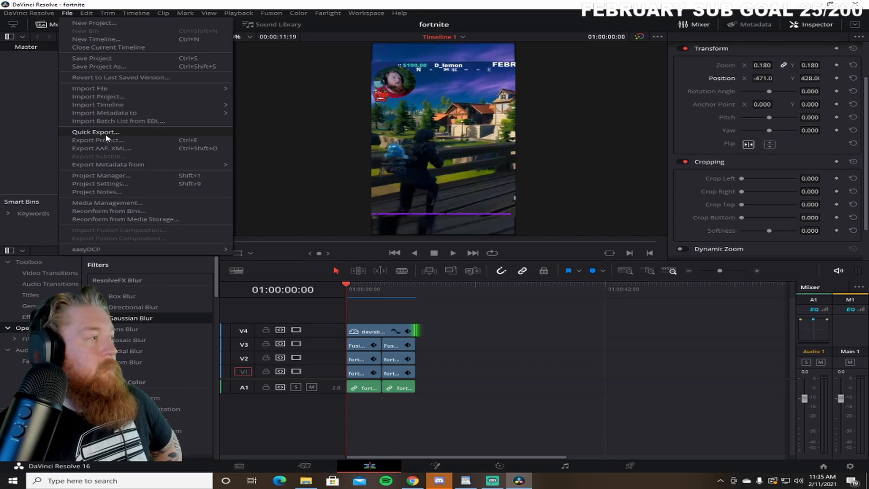
click(96, 132)
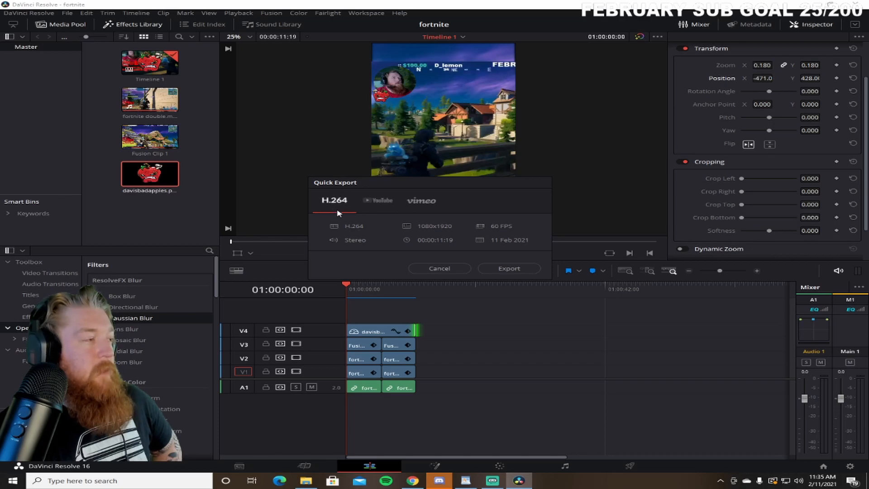
mouse_move(512, 227)
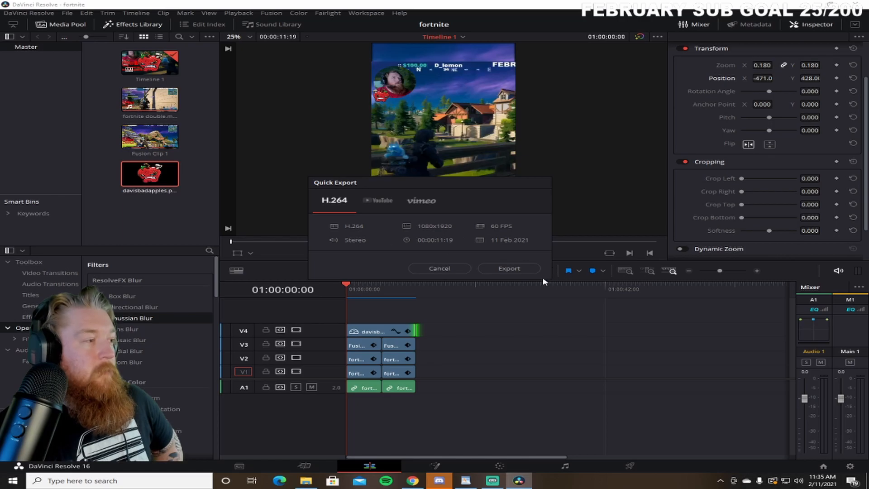
click(508, 269)
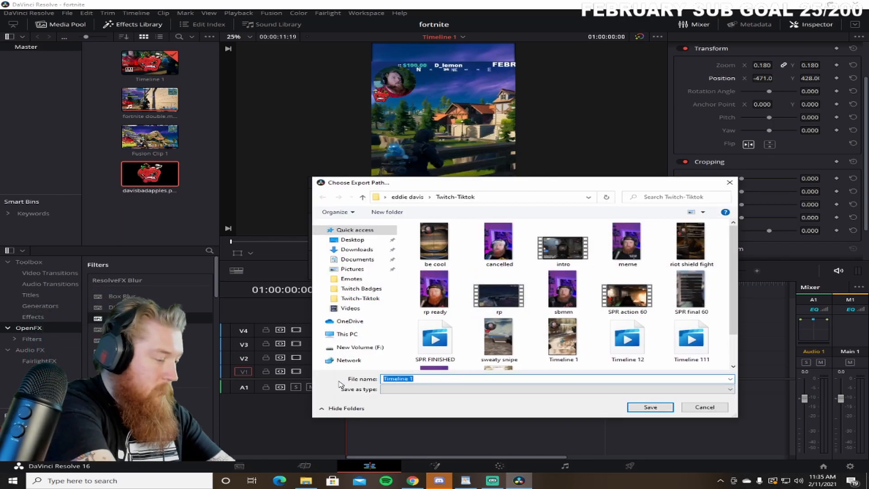
- Save the export as 'fortnite' and close the render report when finished
text(fortnite)
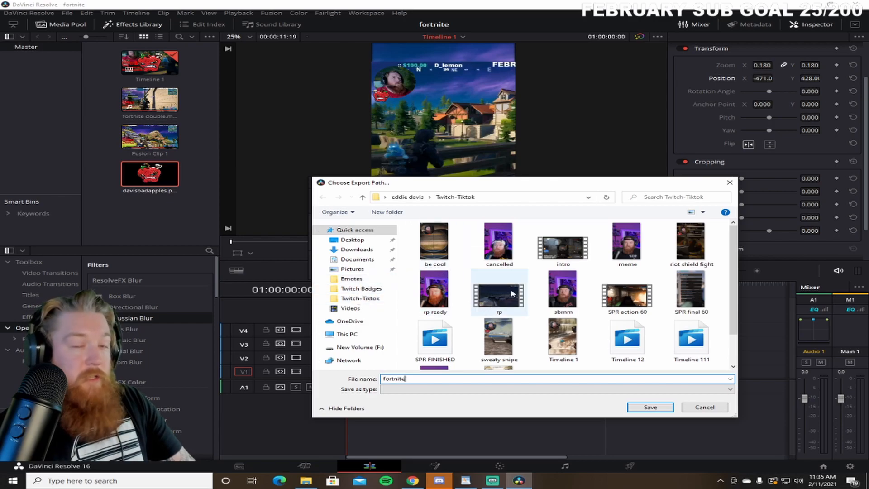
mouse_move(510, 290)
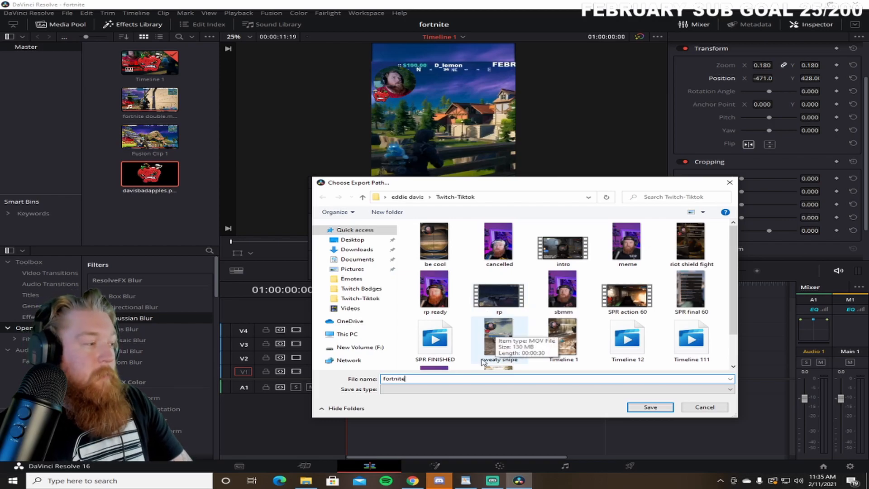
click(649, 407)
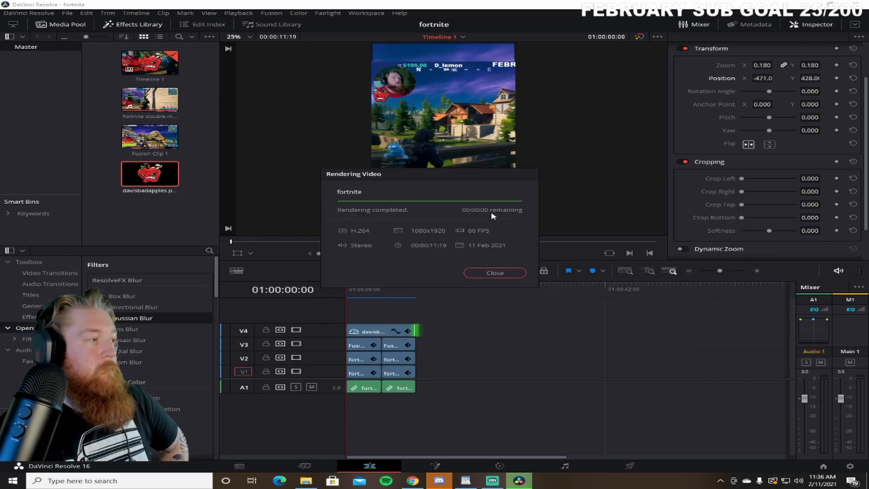
click(493, 272)
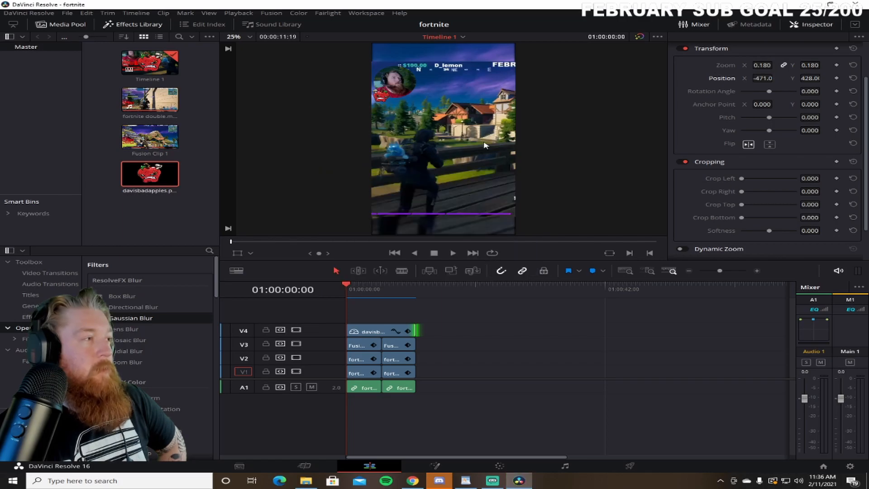